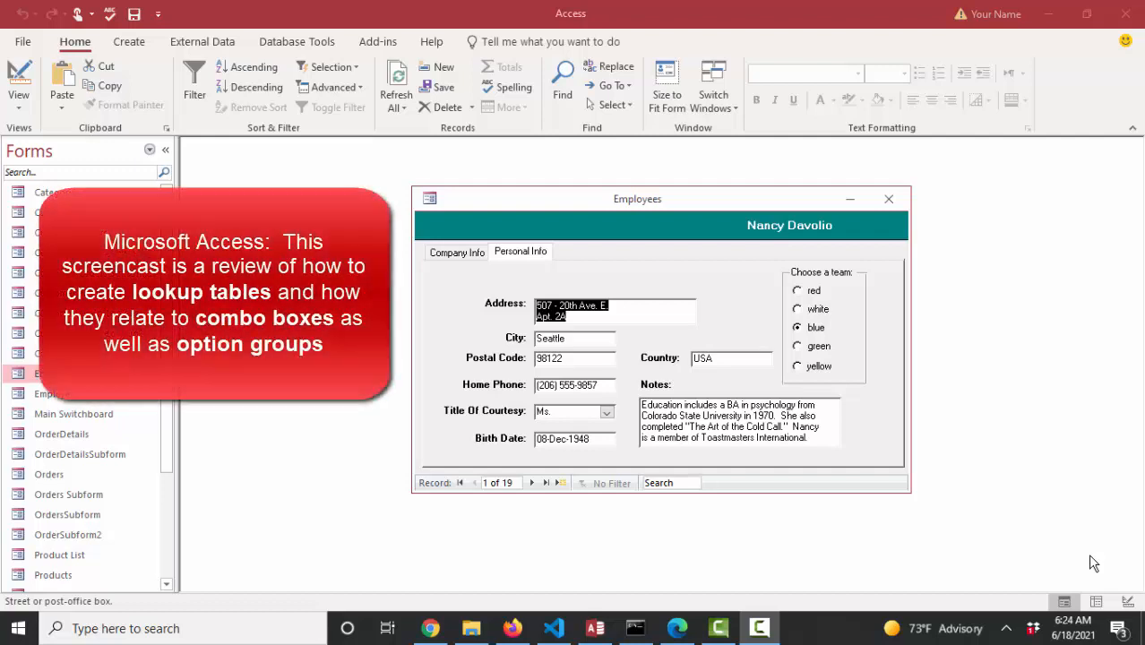
{"action": "mouse_move", "coordinate": [849, 291]}
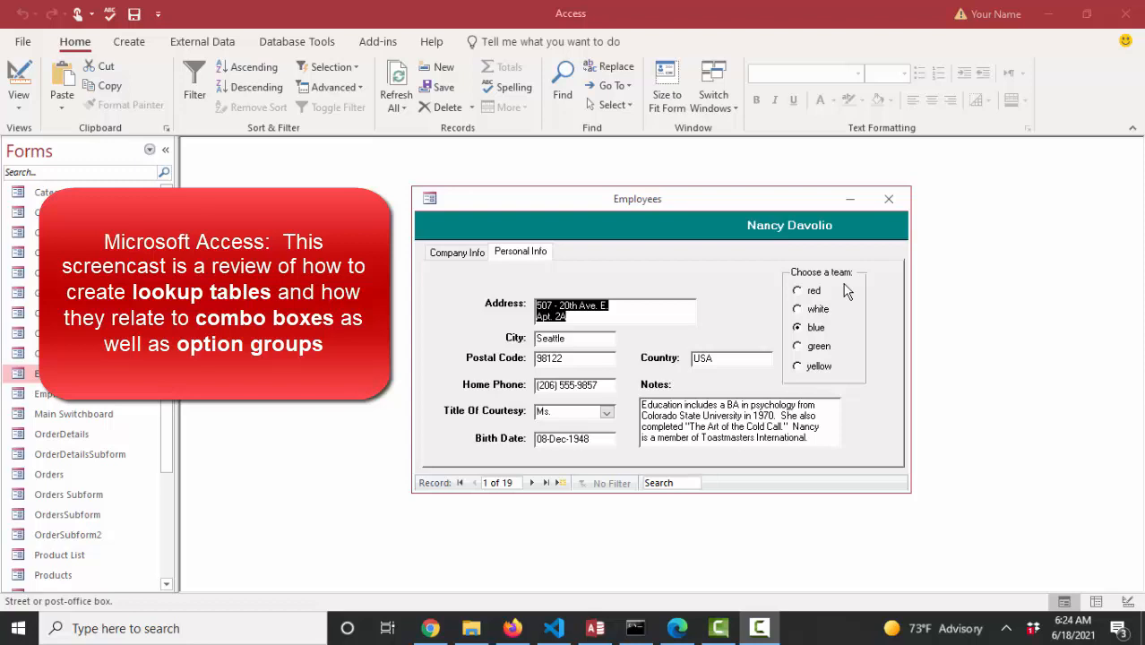
{"action": "mouse_move", "coordinate": [822, 308]}
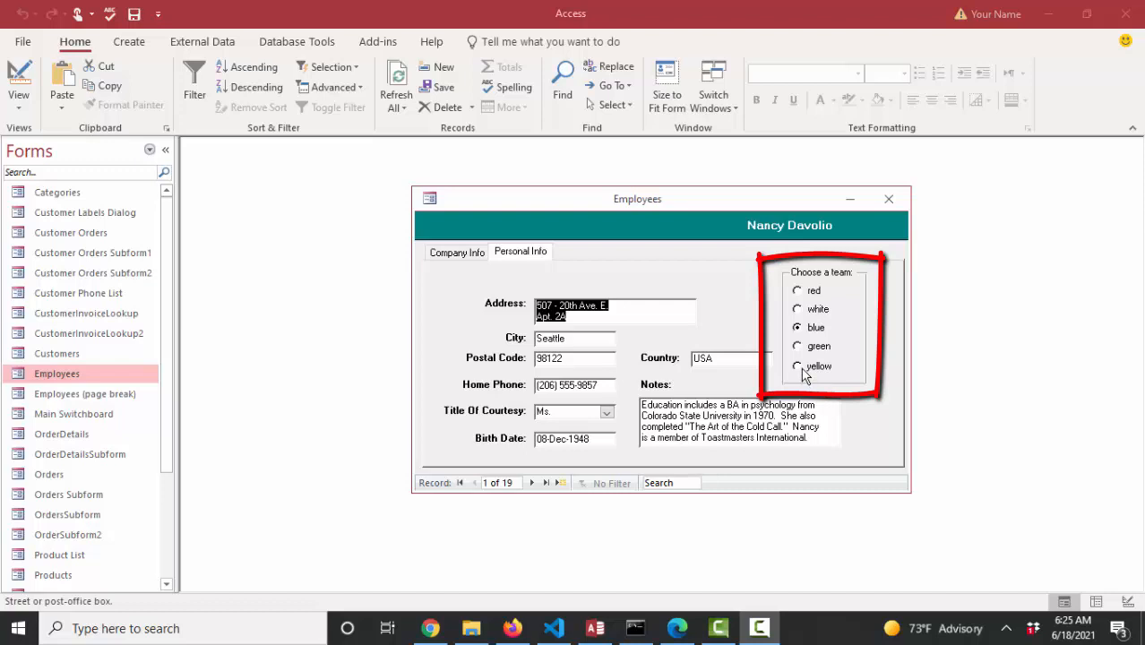
- Choose green as Nancy Davolio's team and move on to Andrew Fuller's record
{"action": "left_click", "coordinate": [798, 346]}
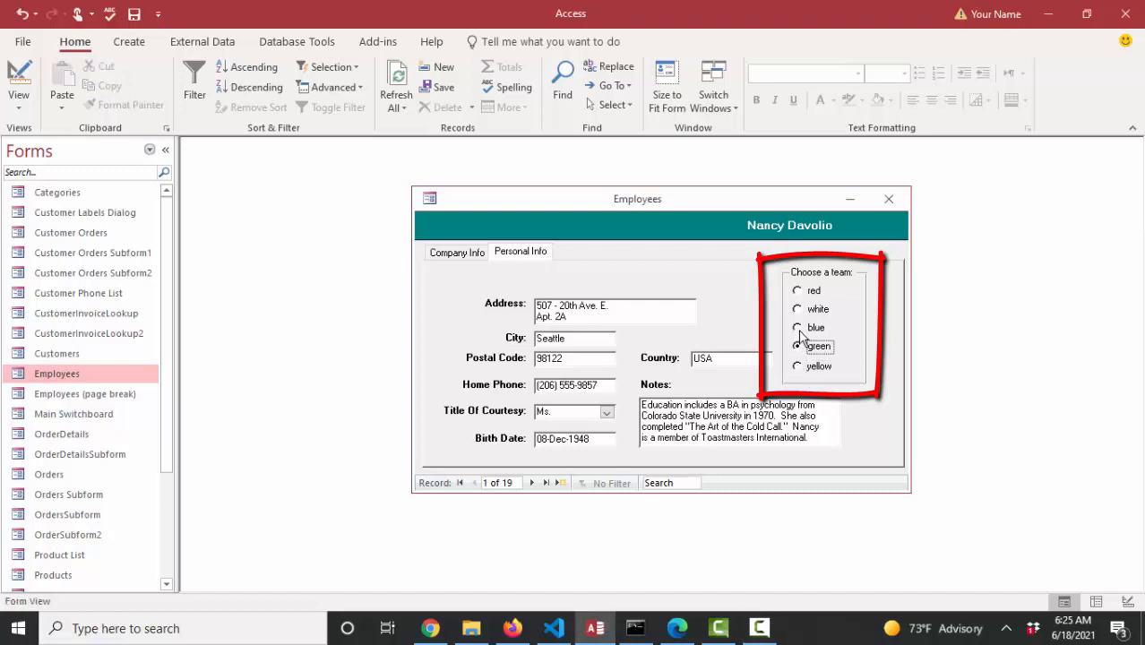
{"action": "left_click", "coordinate": [797, 346]}
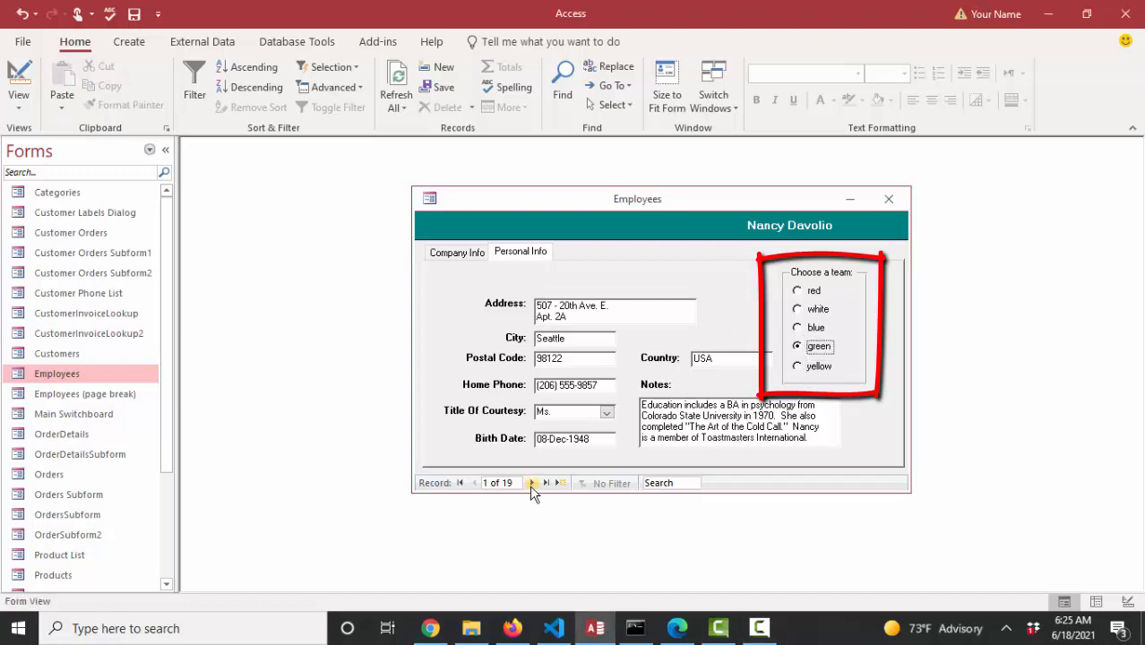
{"action": "left_click", "coordinate": [531, 484]}
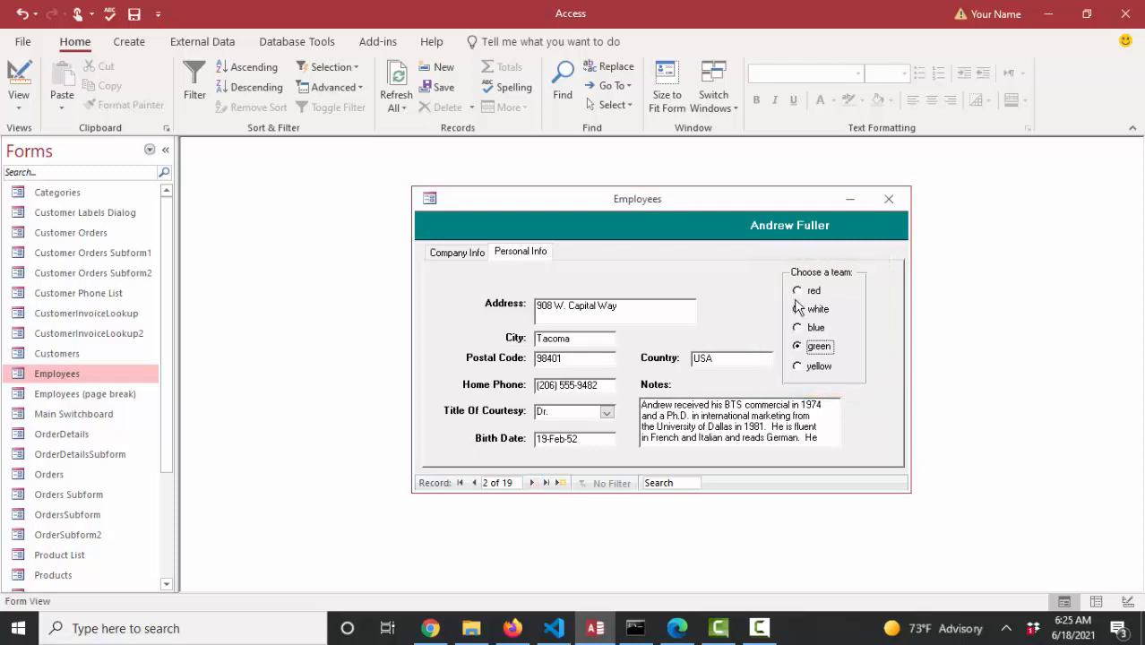
{"action": "mouse_move", "coordinate": [802, 384]}
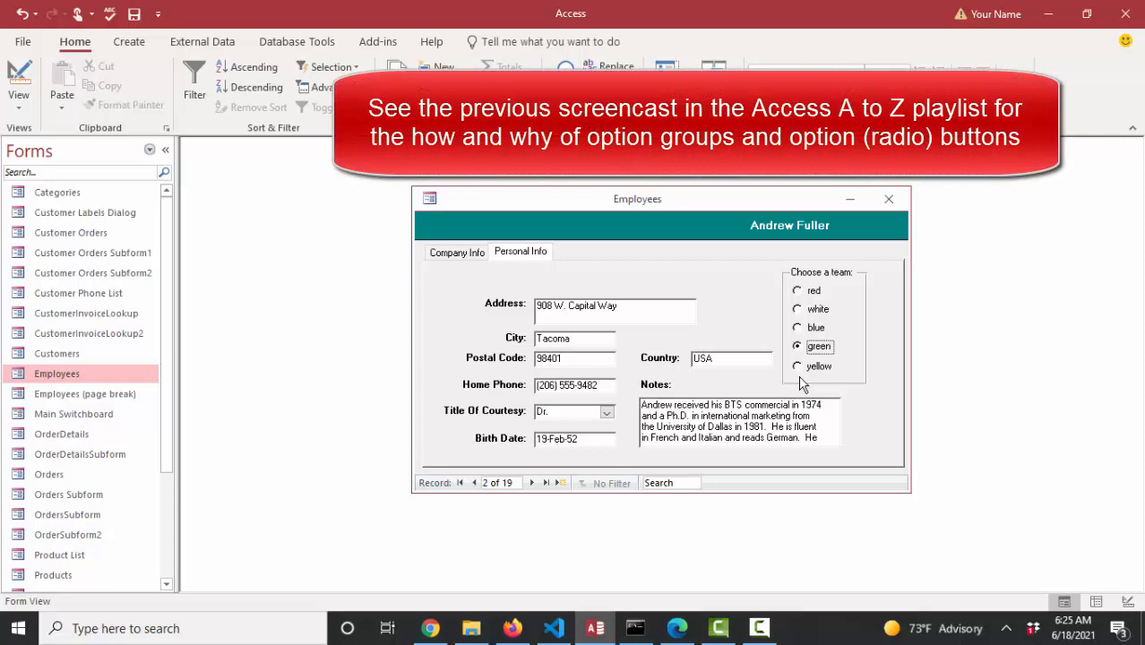
{"action": "mouse_move", "coordinate": [831, 313]}
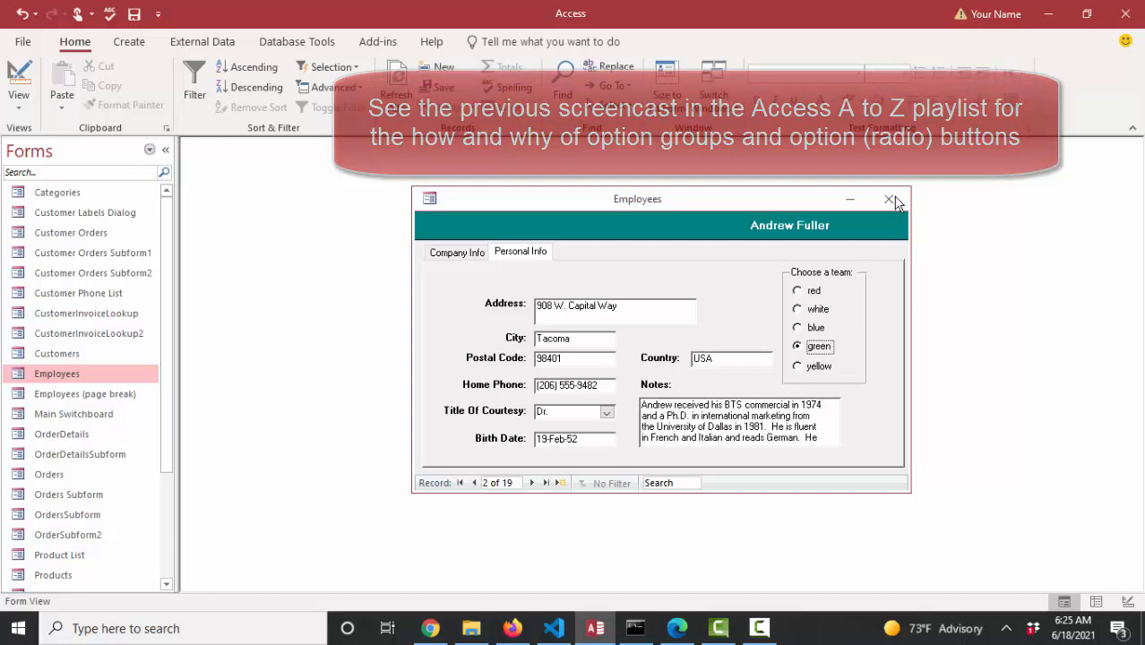
- Close the Employees form and bring the Employees table's numeric Team column into view
{"action": "left_click", "coordinate": [888, 197]}
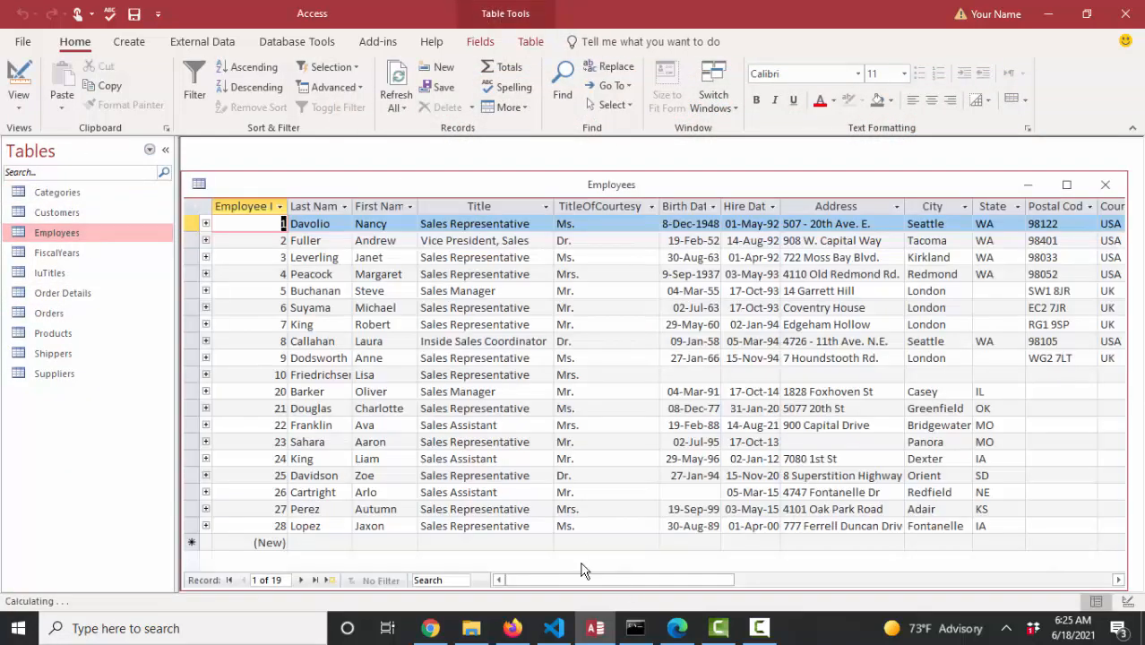
{"action": "scroll", "scroll_direction": "right", "scroll_amount": 3}
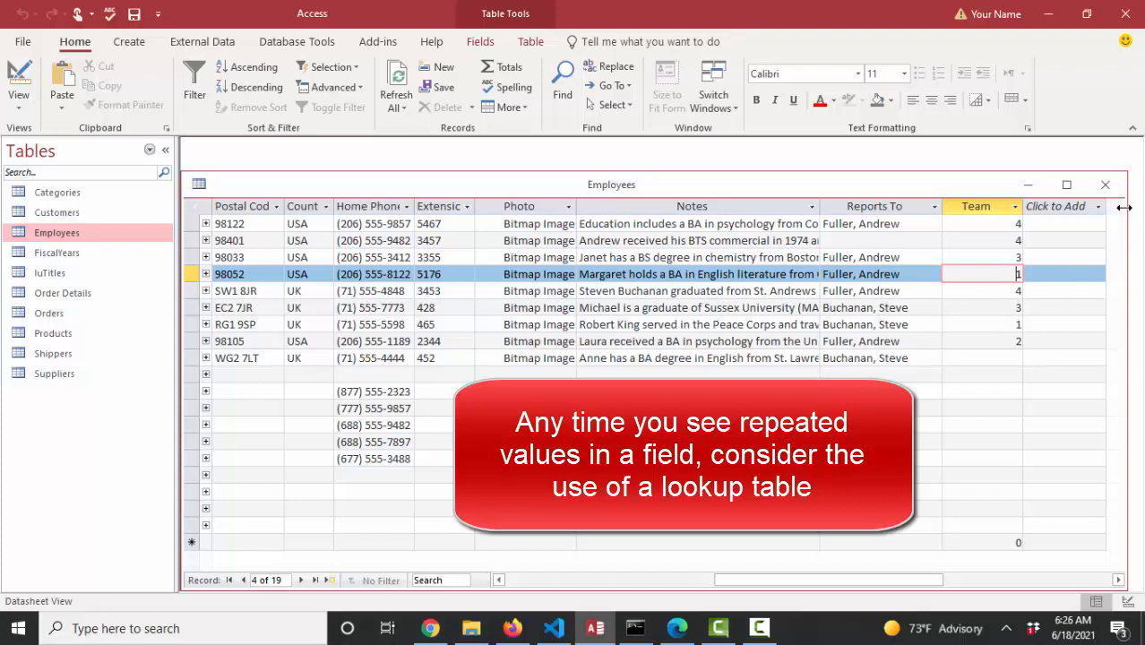
{"action": "mouse_move", "coordinate": [1118, 219]}
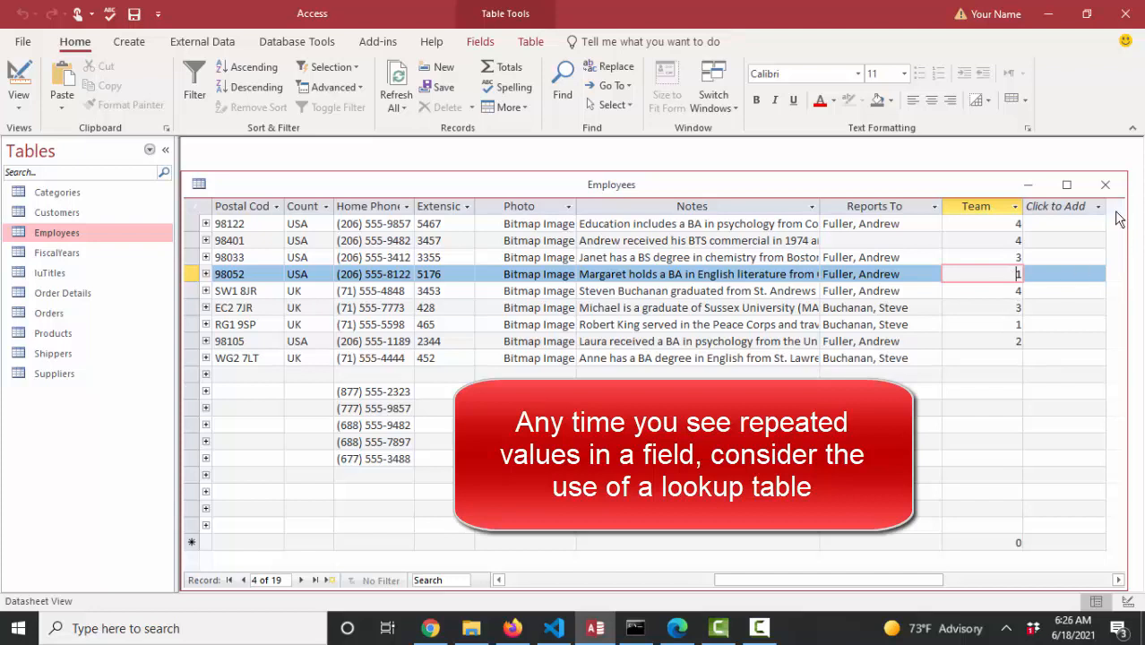
{"action": "mouse_move", "coordinate": [1002, 355]}
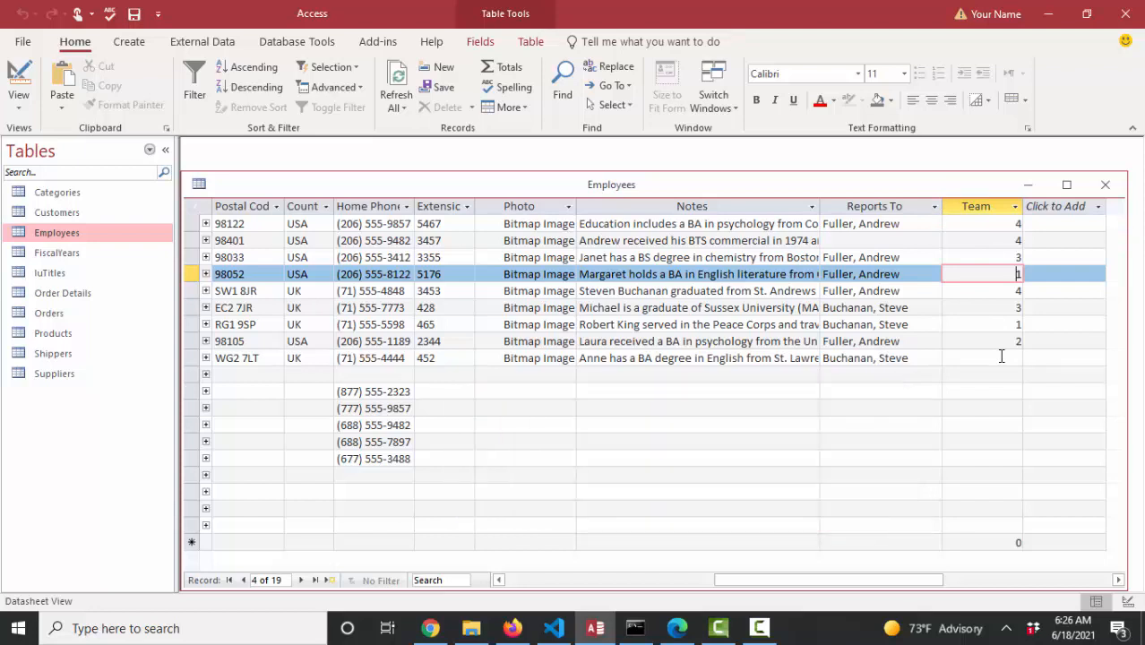
{"action": "mouse_move", "coordinate": [1122, 220]}
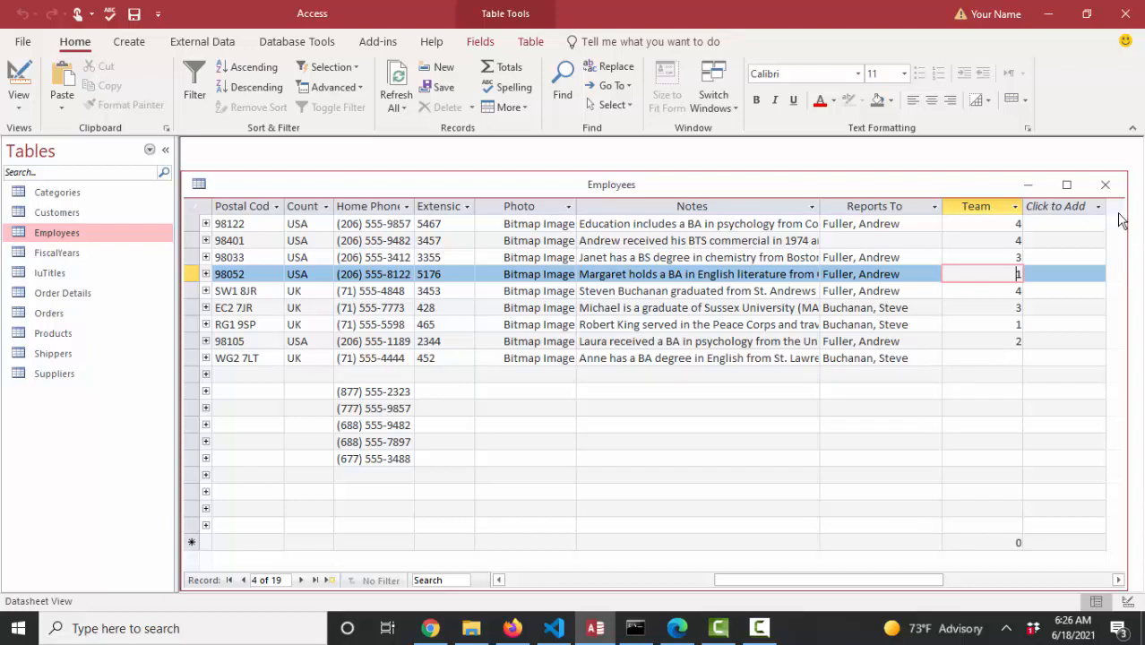
- Start a new table design with a TeamNo Number field set as the primary key
{"action": "left_click", "coordinate": [1104, 184]}
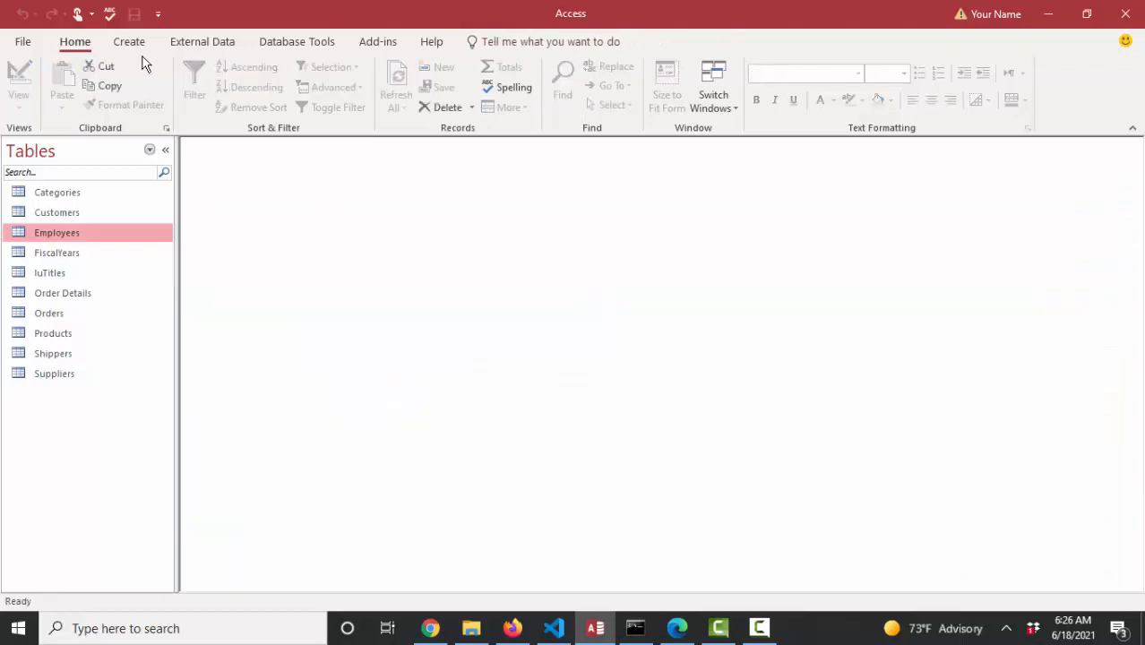
{"action": "left_click", "coordinate": [129, 42]}
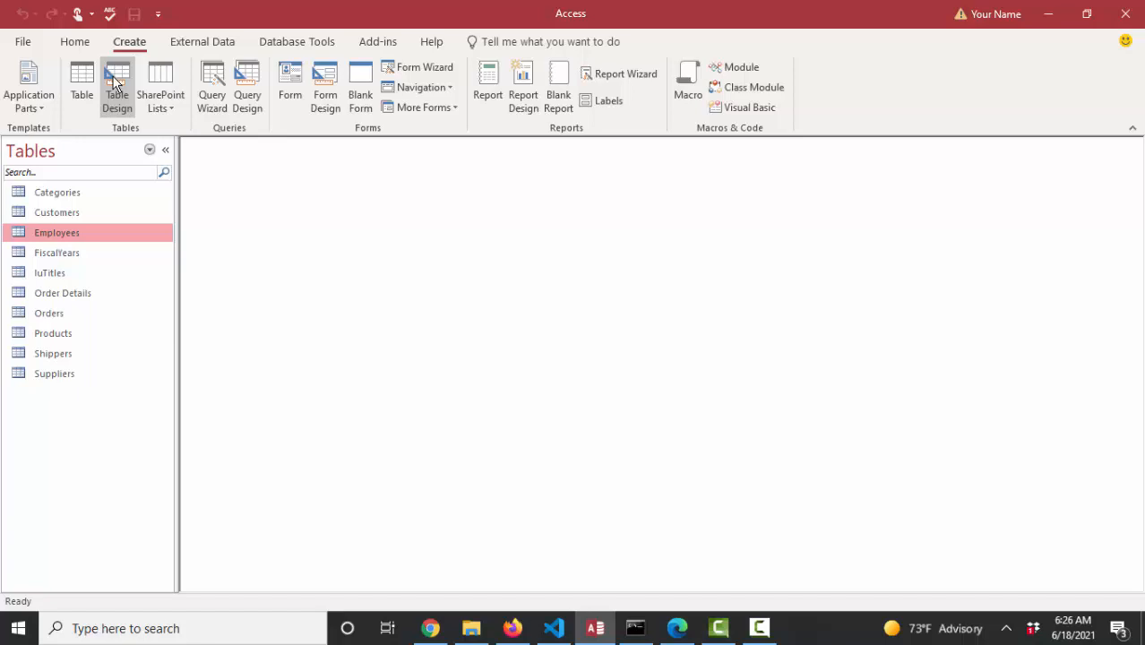
{"action": "left_click", "coordinate": [117, 86]}
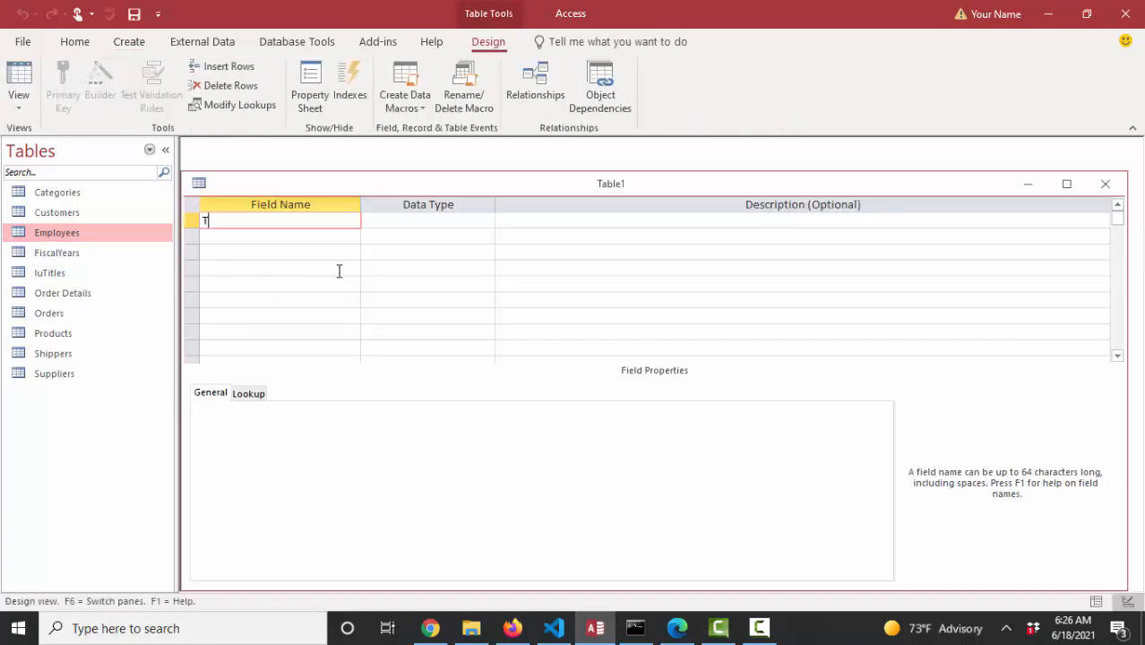
{"action": "type", "text": "eamNo"}
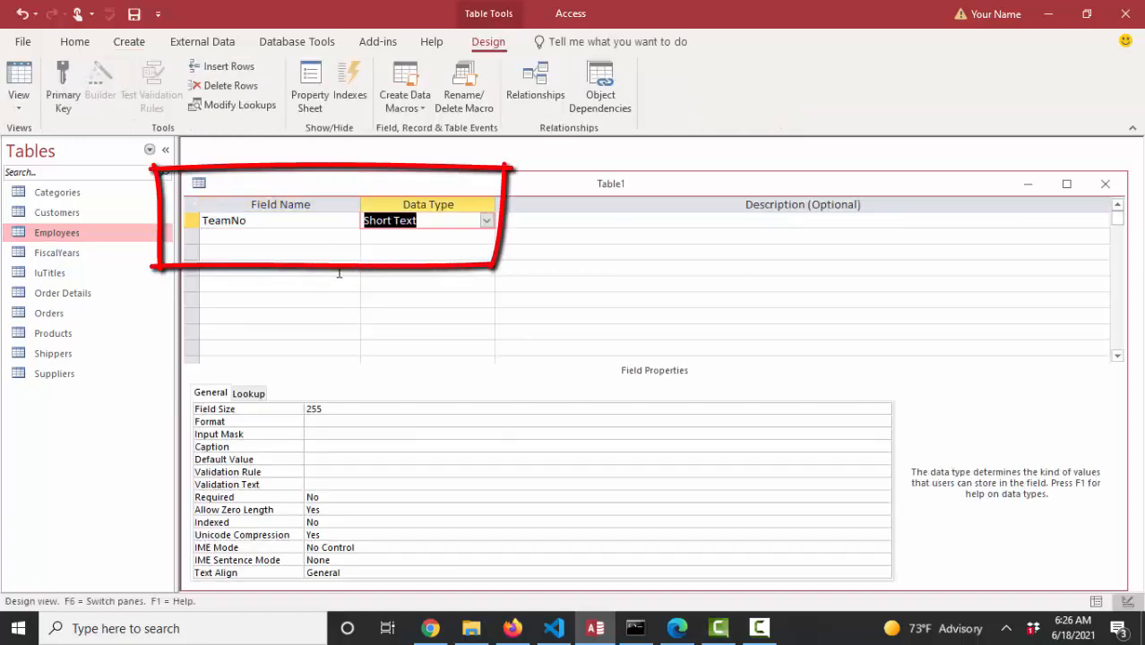
{"action": "type", "text": "number"}
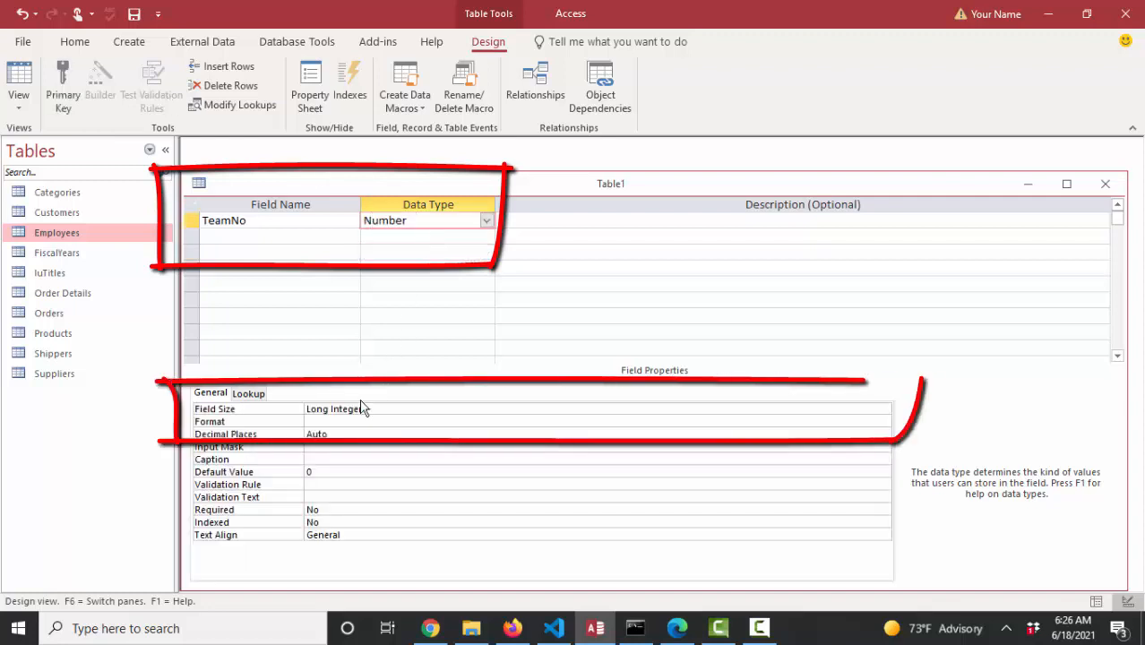
{"action": "left_click", "coordinate": [599, 408]}
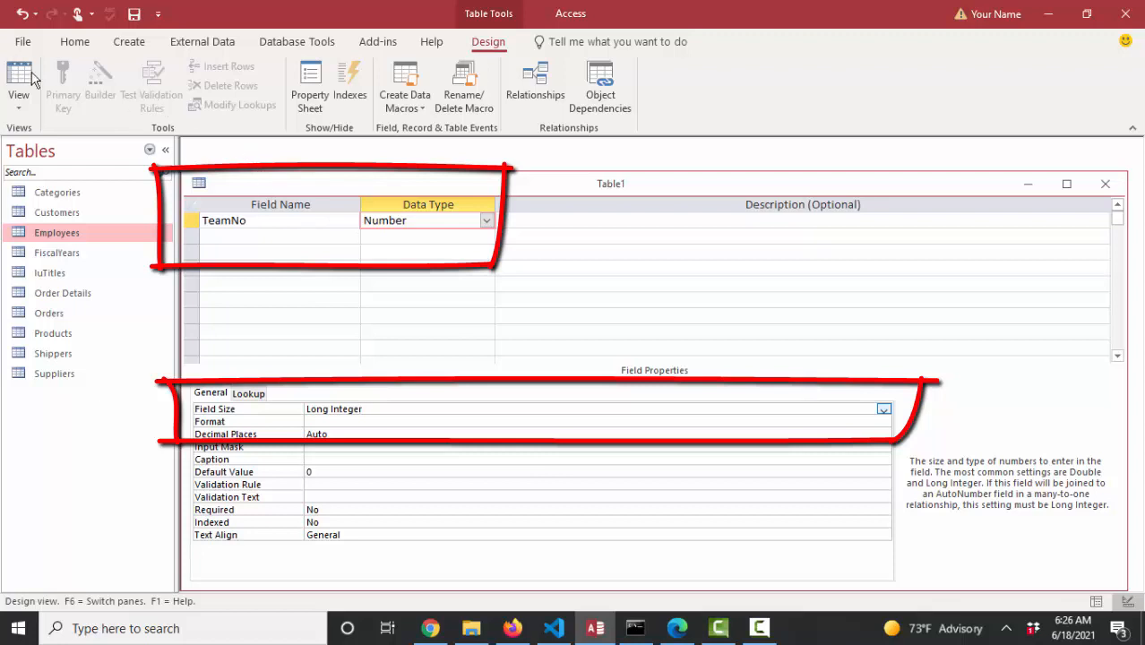
{"action": "left_click", "coordinate": [61, 80]}
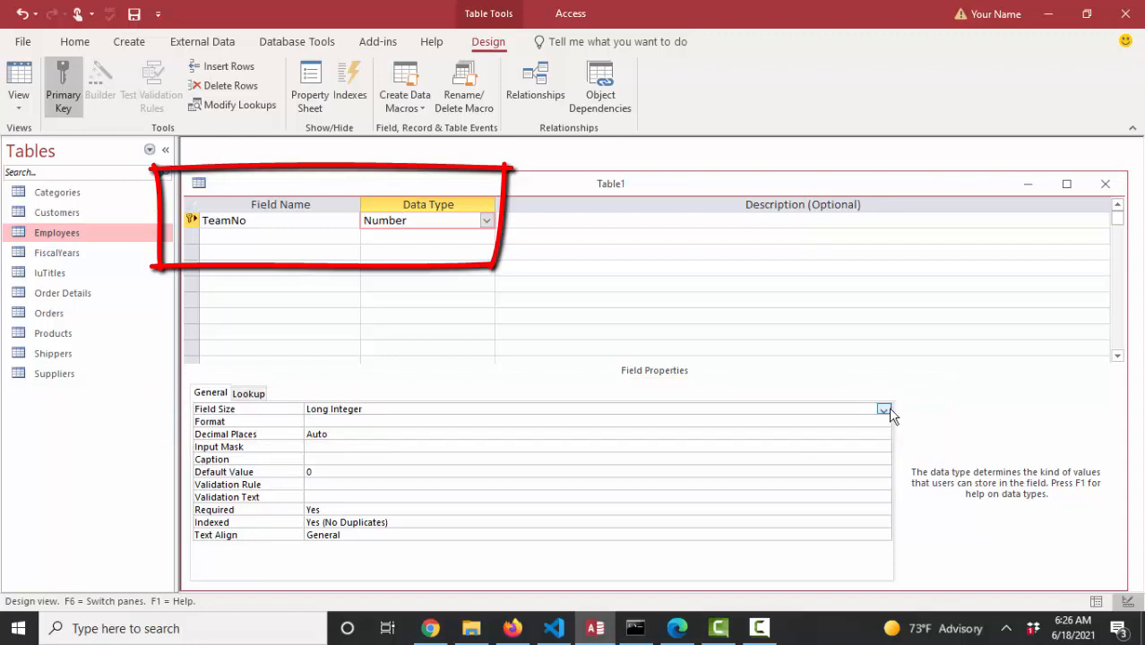
- Set TeamNo's field size to Byte and save the table as luTeams
{"action": "left_click", "coordinate": [884, 408]}
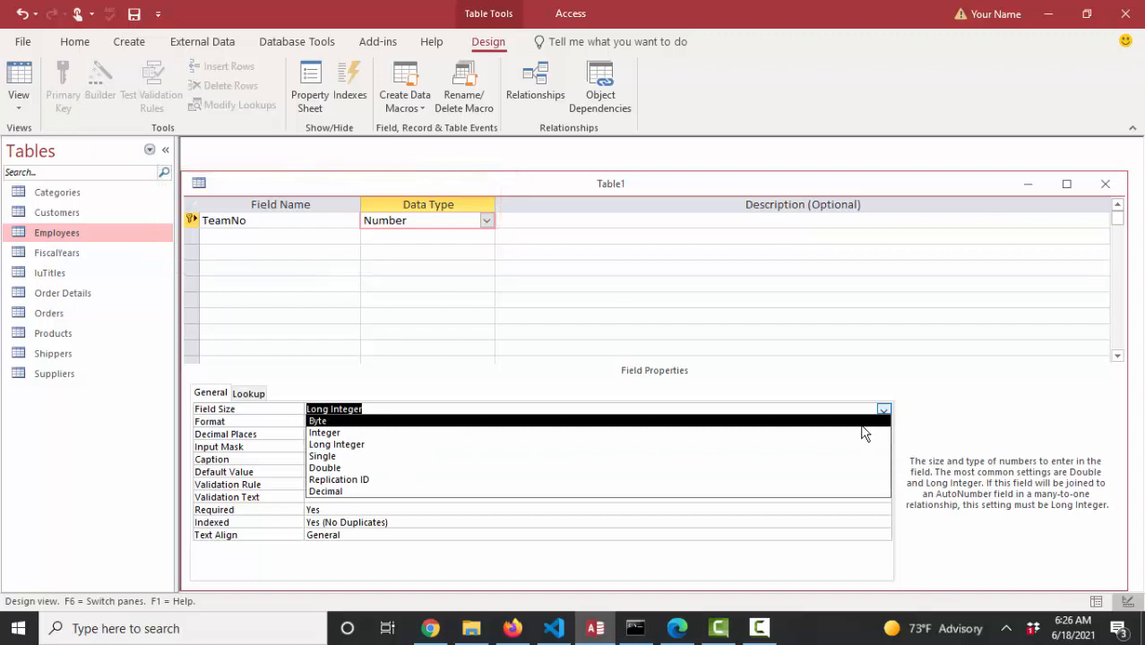
{"action": "left_click", "coordinate": [317, 419]}
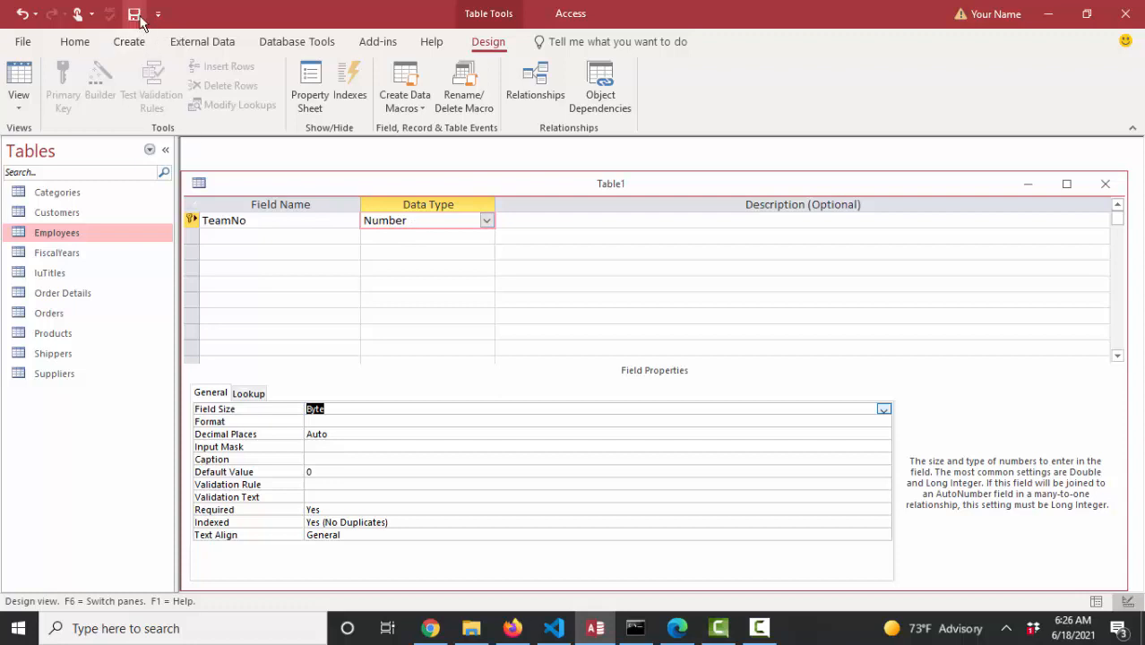
{"action": "left_click", "coordinate": [134, 14]}
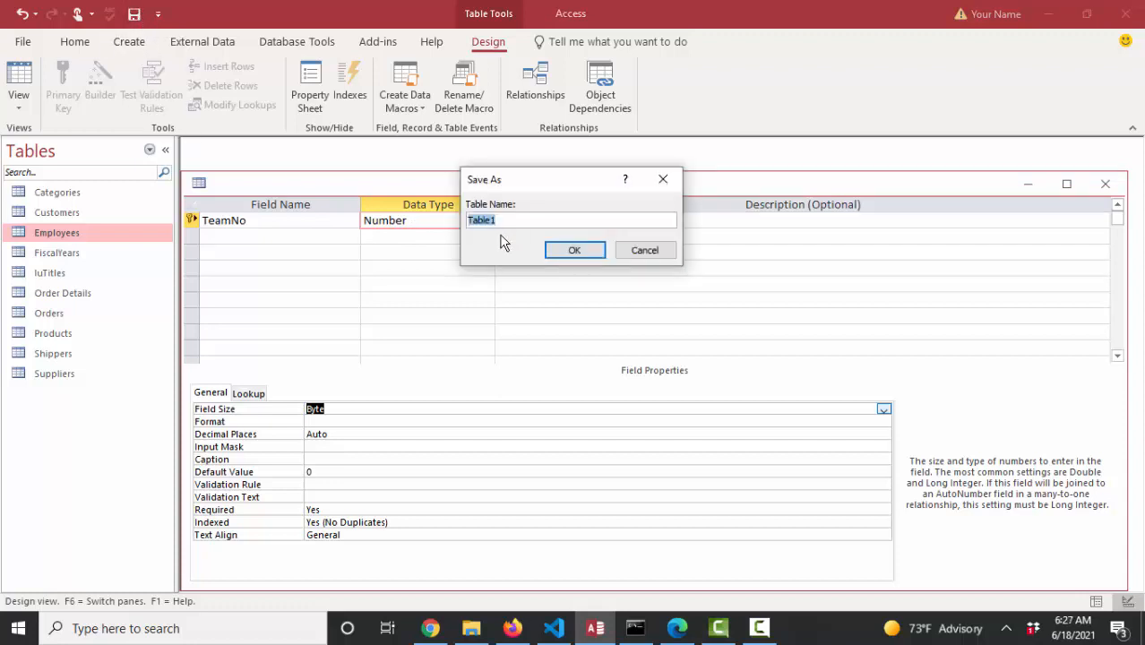
{"action": "type", "text": "lu"}
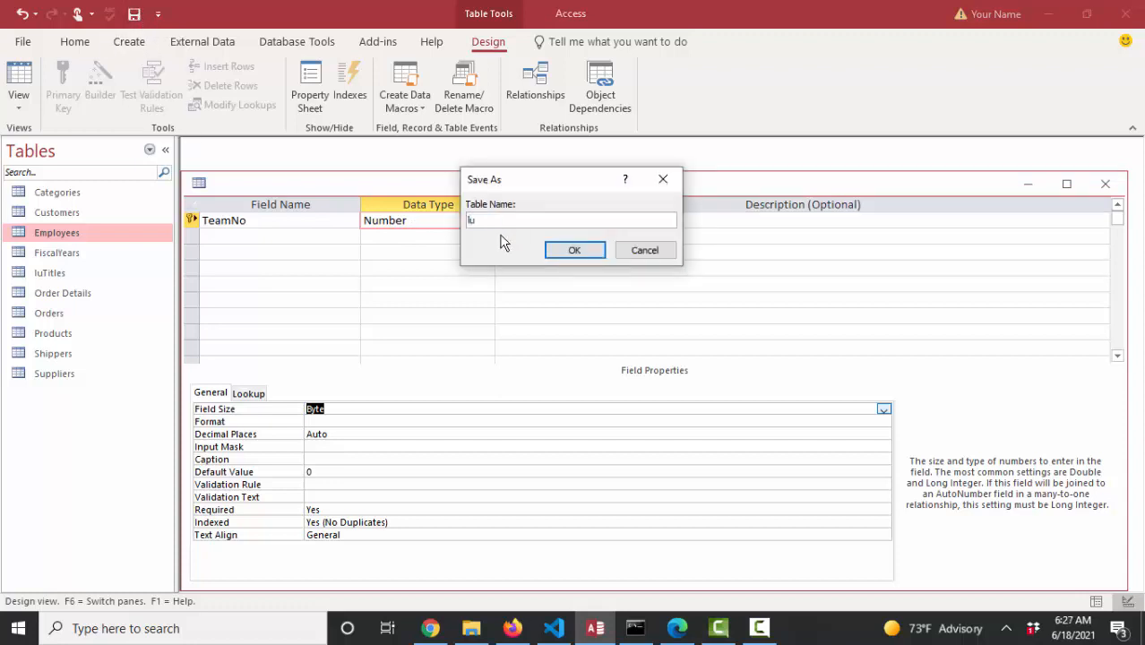
{"action": "left_click", "coordinate": [573, 251]}
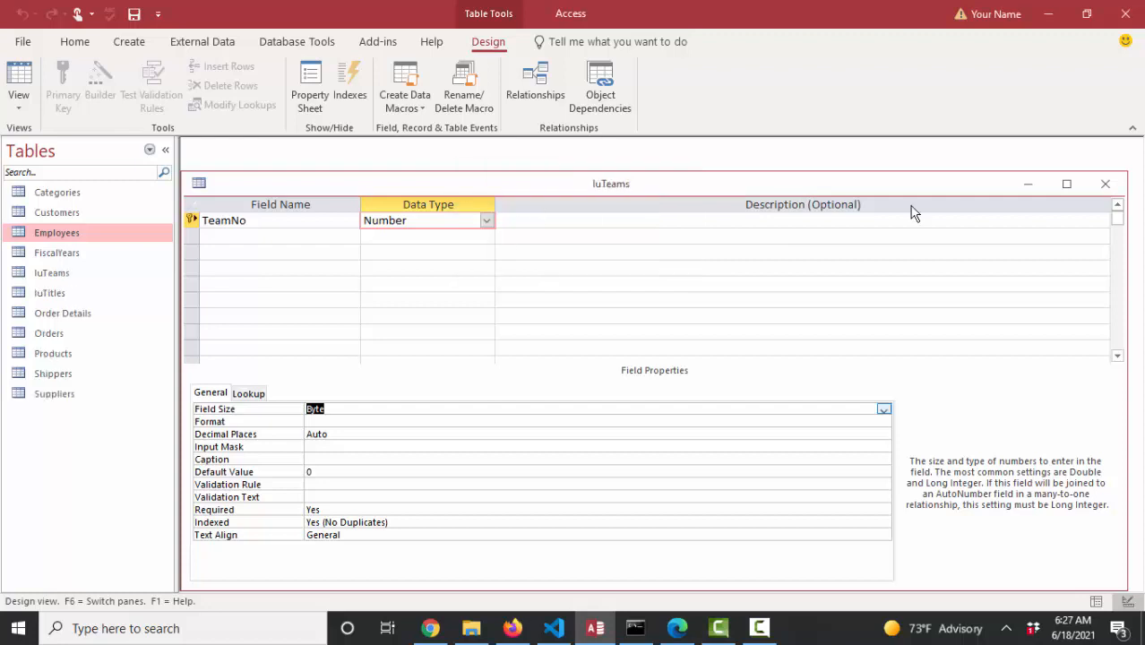
- Close luTeams, review the Employees Team field's Number settings in design view, and close it
{"action": "left_click", "coordinate": [1104, 182]}
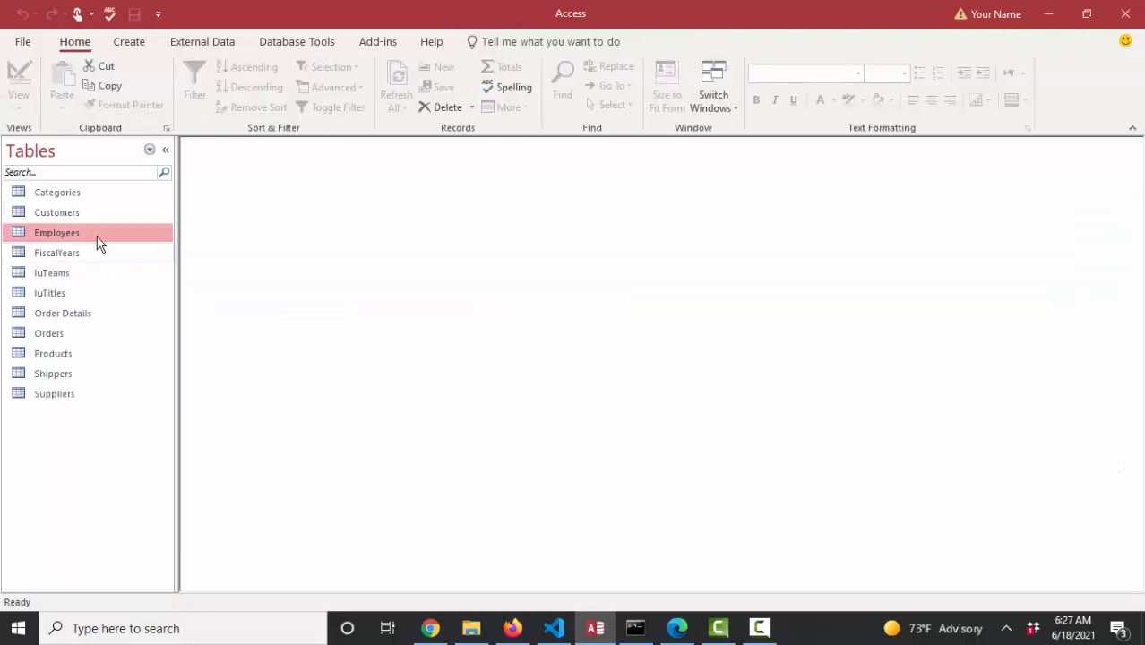
{"action": "double_click", "coordinate": [55, 233]}
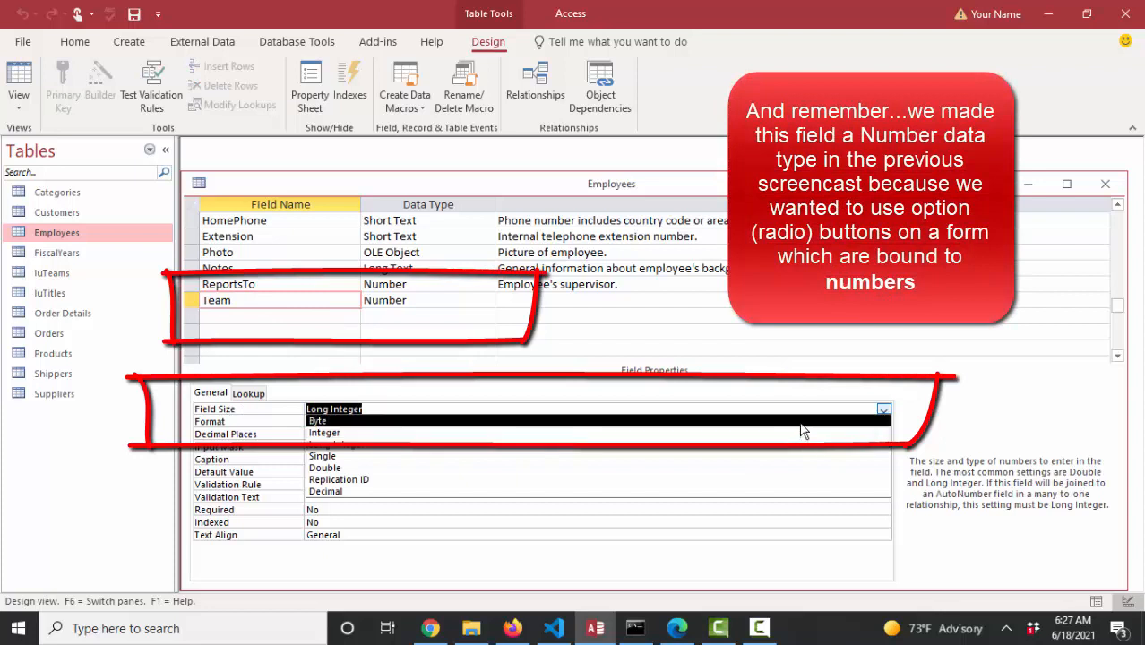
{"action": "left_click", "coordinate": [316, 419]}
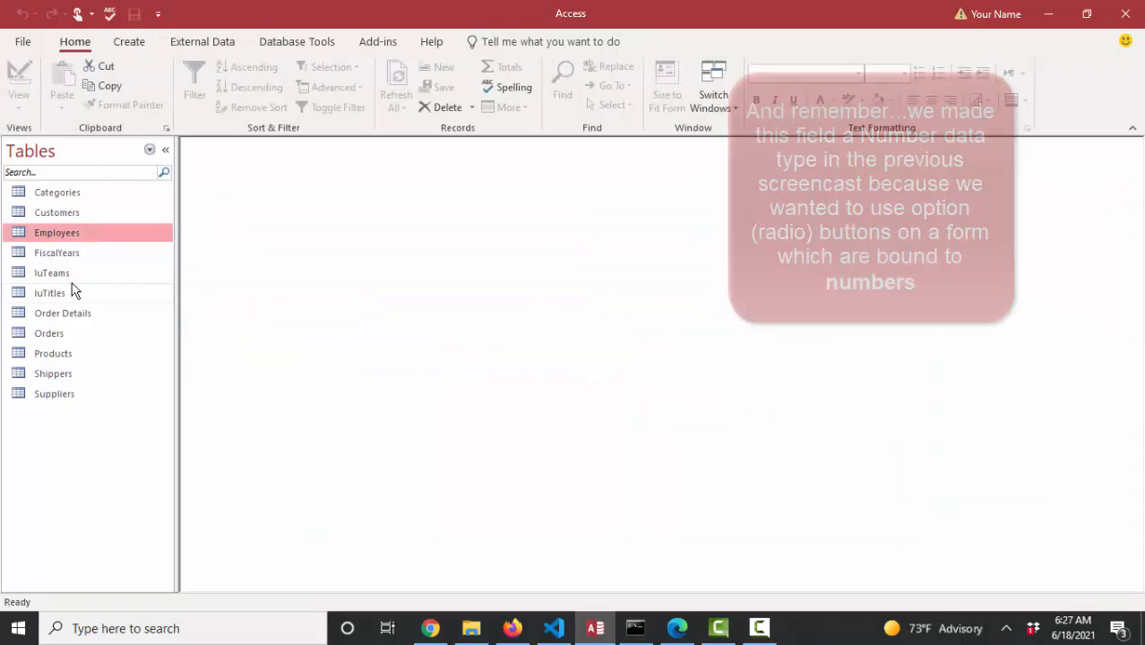
- Add a TeamName text field to luTeams and switch to datasheet entry
{"action": "right_click", "coordinate": [50, 272]}
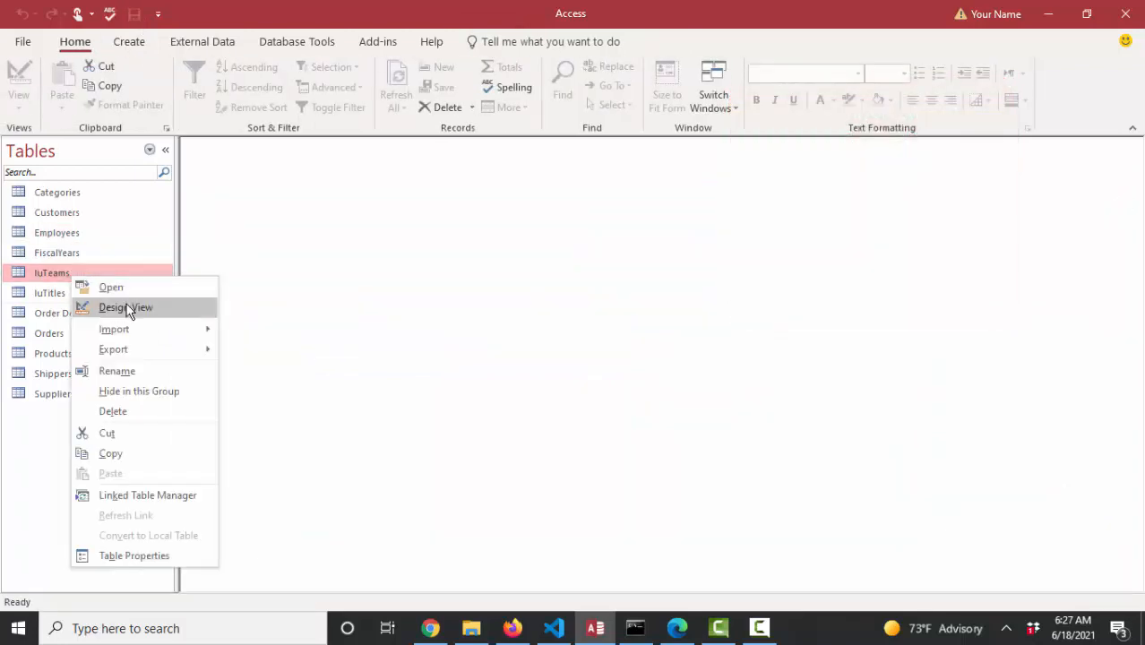
{"action": "left_click", "coordinate": [125, 308]}
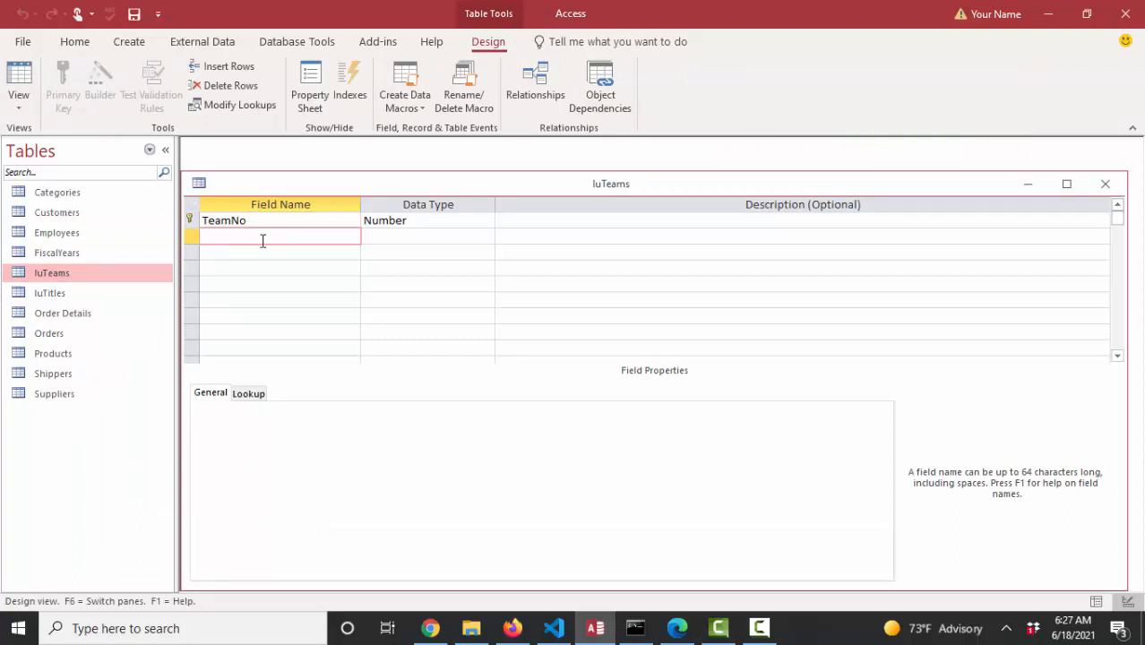
{"action": "type", "text": "TeamName"}
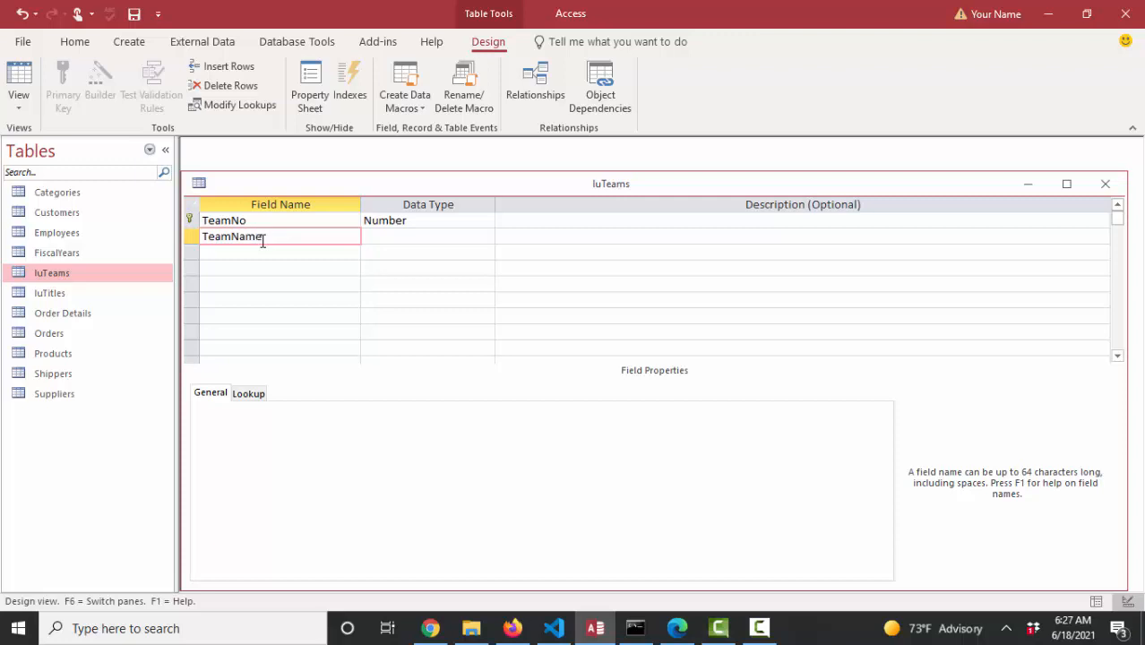
{"action": "left_click", "coordinate": [426, 237]}
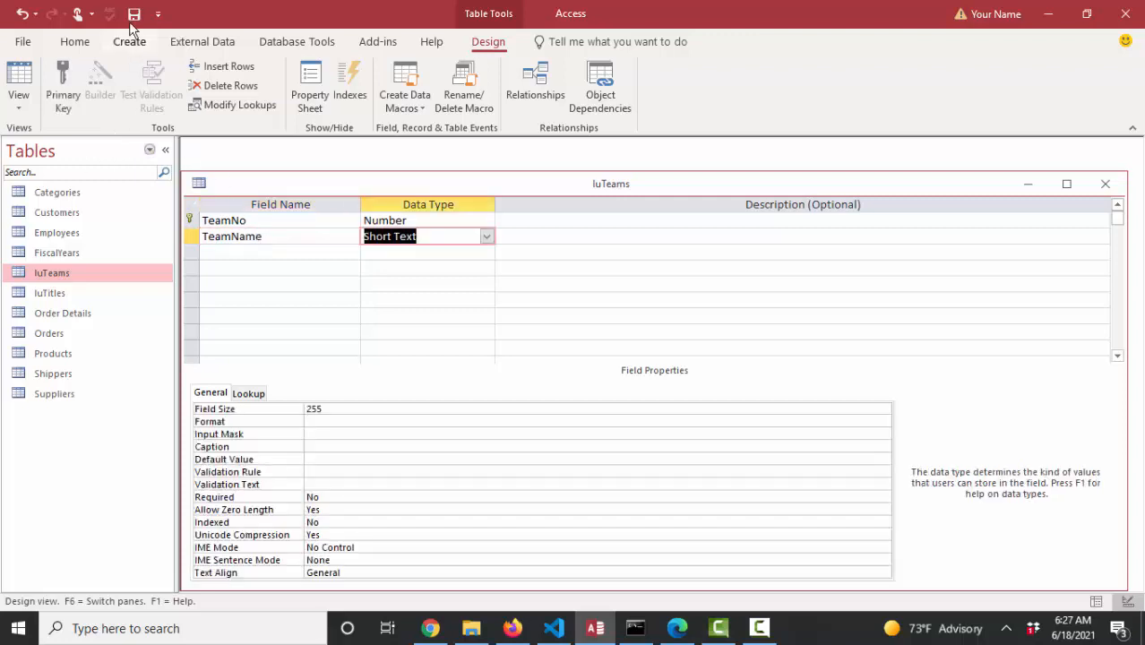
{"action": "left_click", "coordinate": [18, 81]}
{"action": "type", "text": "1"}
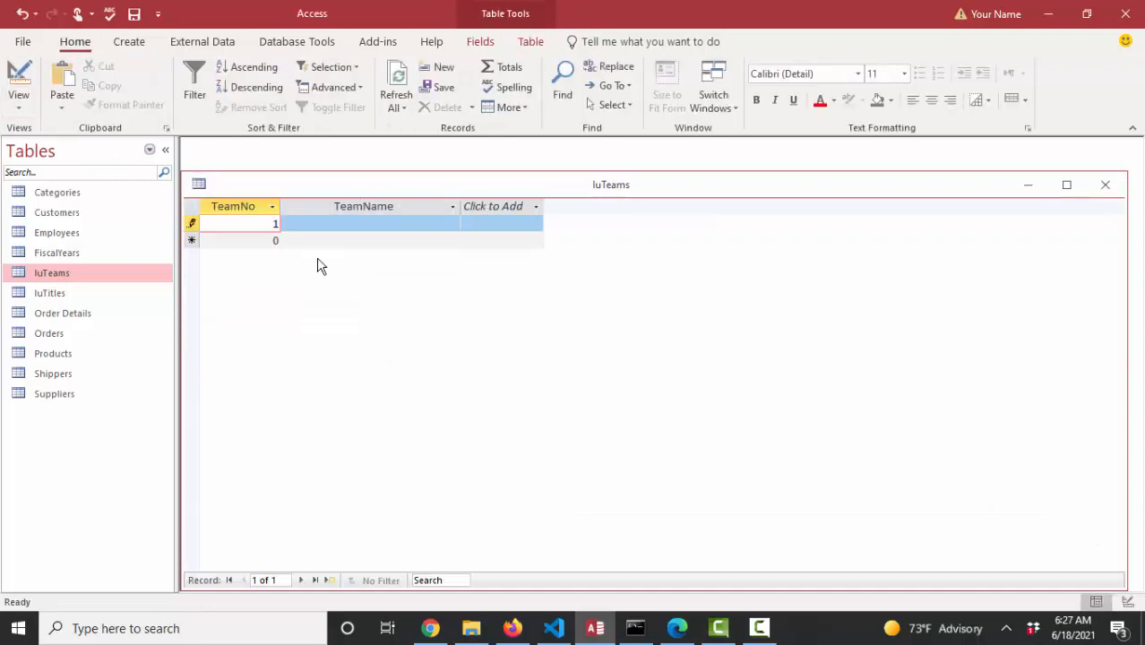
- Enter the teams red, white, blue, green, yellow and save luTeams on closing
{"action": "type", "text": "red"}
{"action": "left_click", "coordinate": [369, 241]}
{"action": "type", "text": "white"}
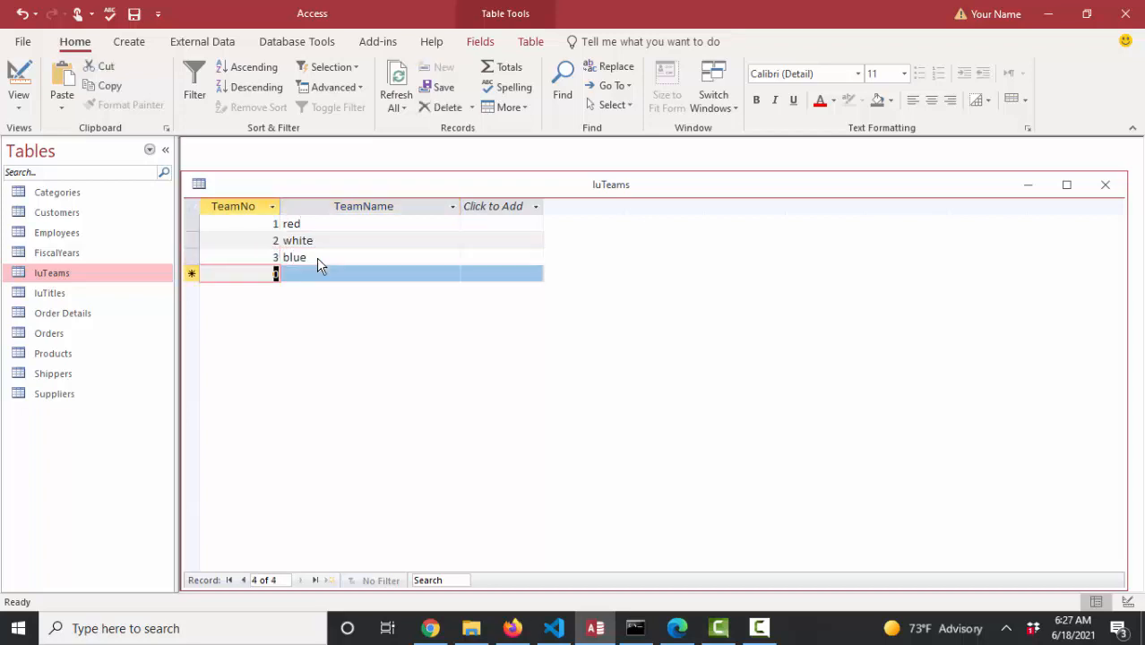
{"action": "type", "text": "green"}
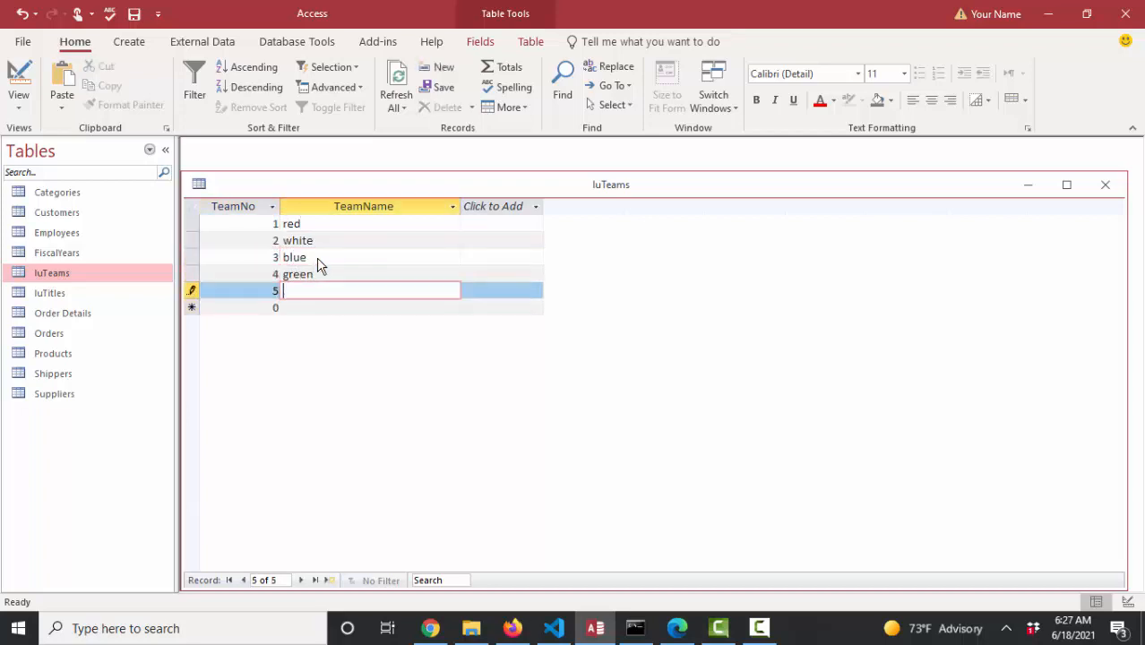
{"action": "type", "text": "yellow"}
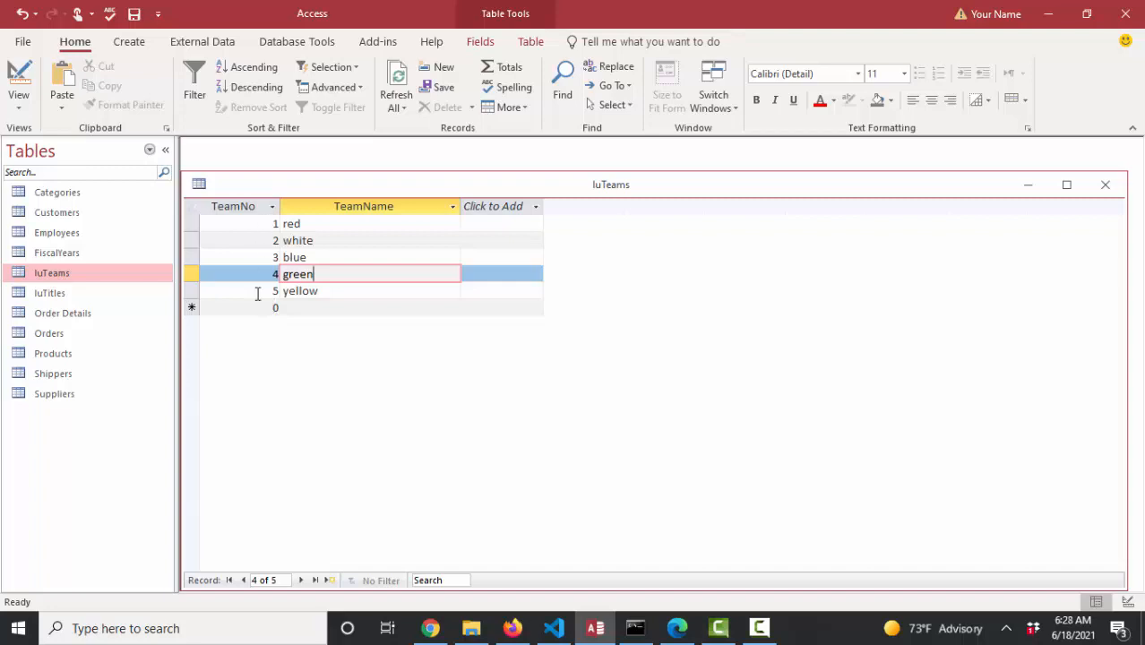
{"action": "left_click", "coordinate": [1103, 185]}
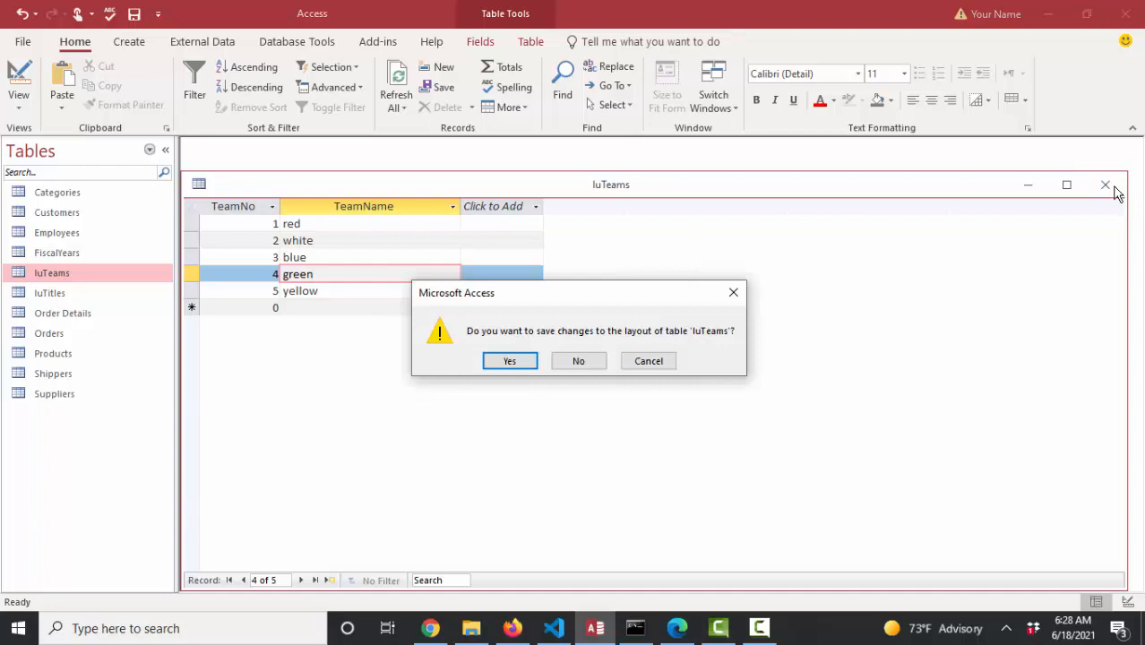
{"action": "left_click", "coordinate": [577, 360]}
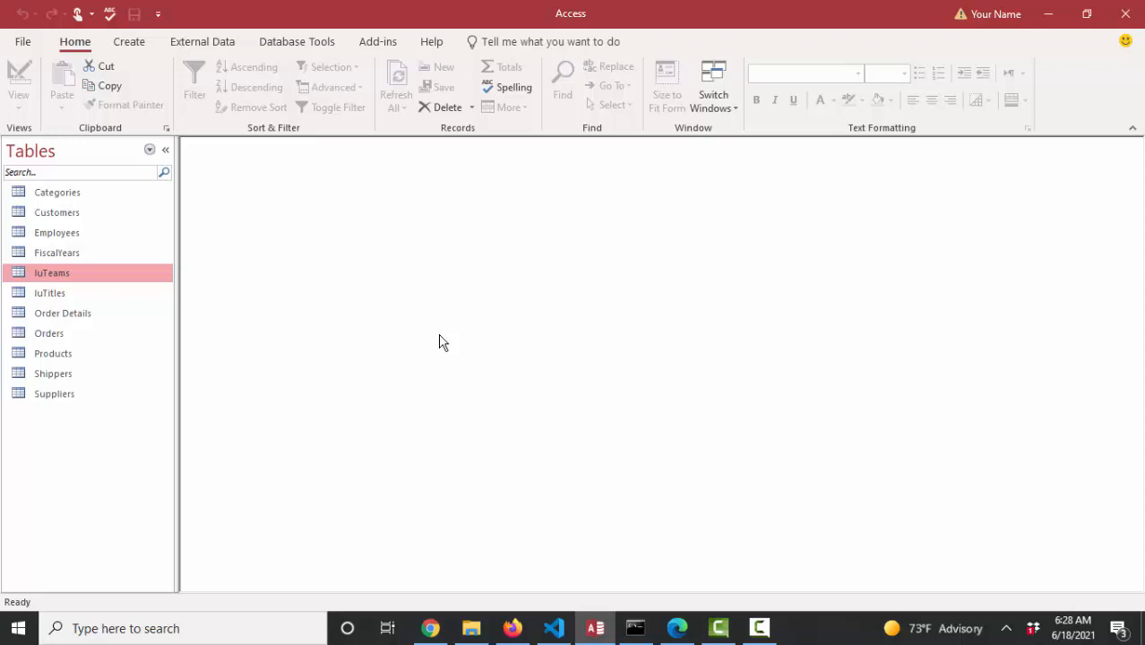
- Open Employees in design view and show the Team field's data type choices
{"action": "left_click", "coordinate": [297, 41]}
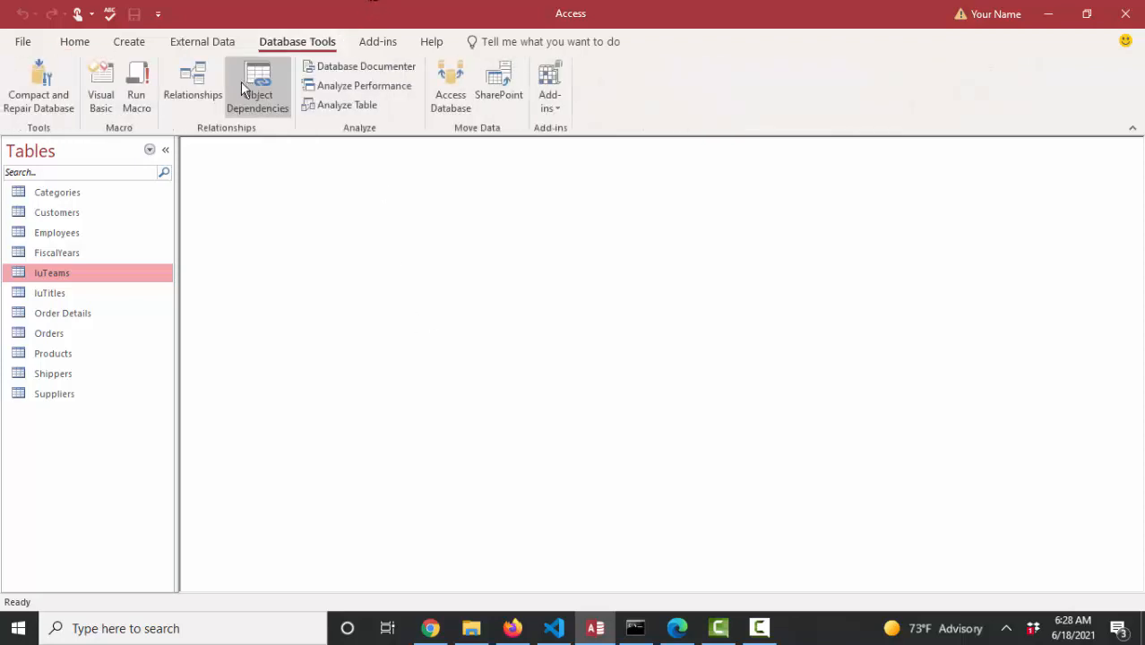
{"action": "left_click", "coordinate": [192, 86]}
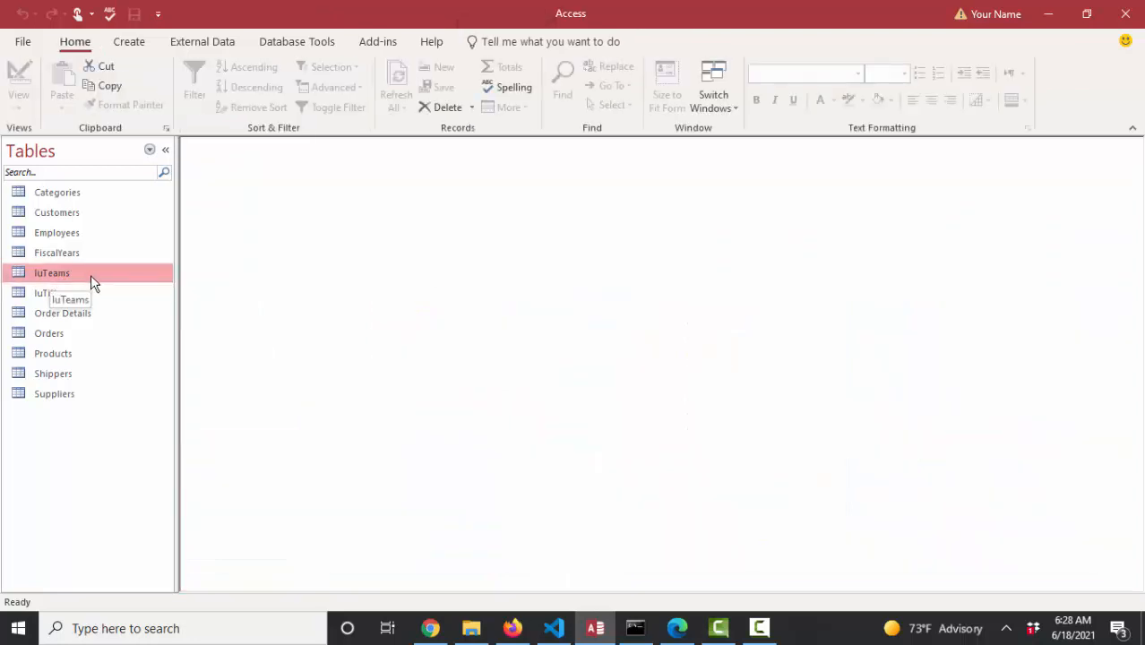
{"action": "right_click", "coordinate": [54, 233]}
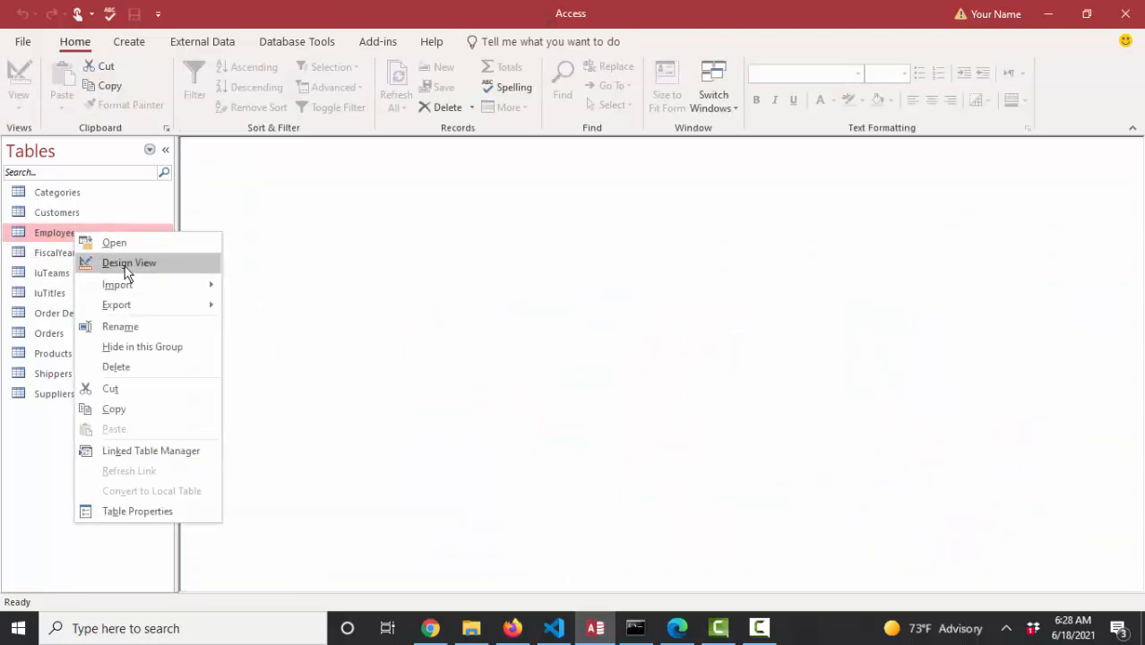
{"action": "left_click", "coordinate": [129, 262]}
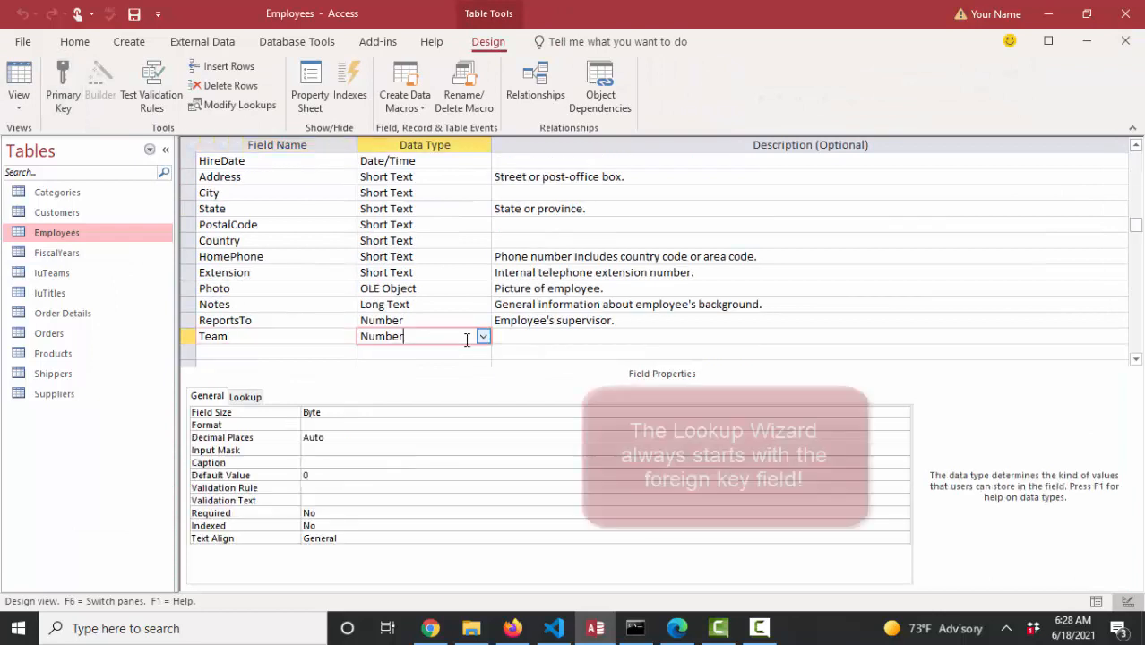
{"action": "left_click", "coordinate": [244, 396]}
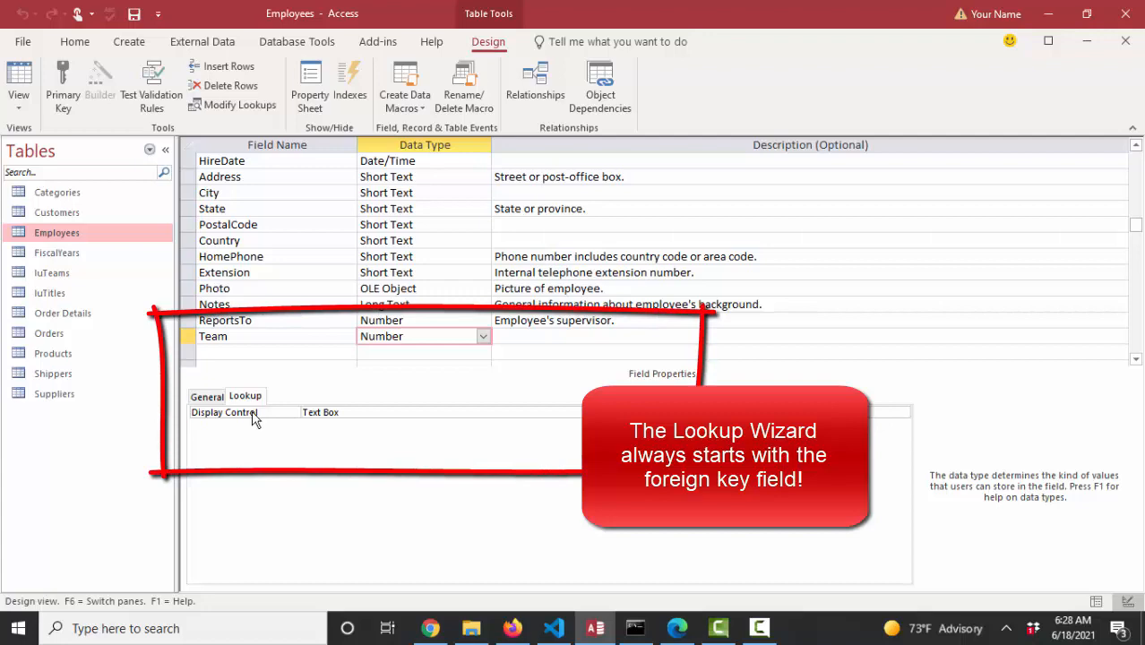
{"action": "left_click", "coordinate": [484, 336]}
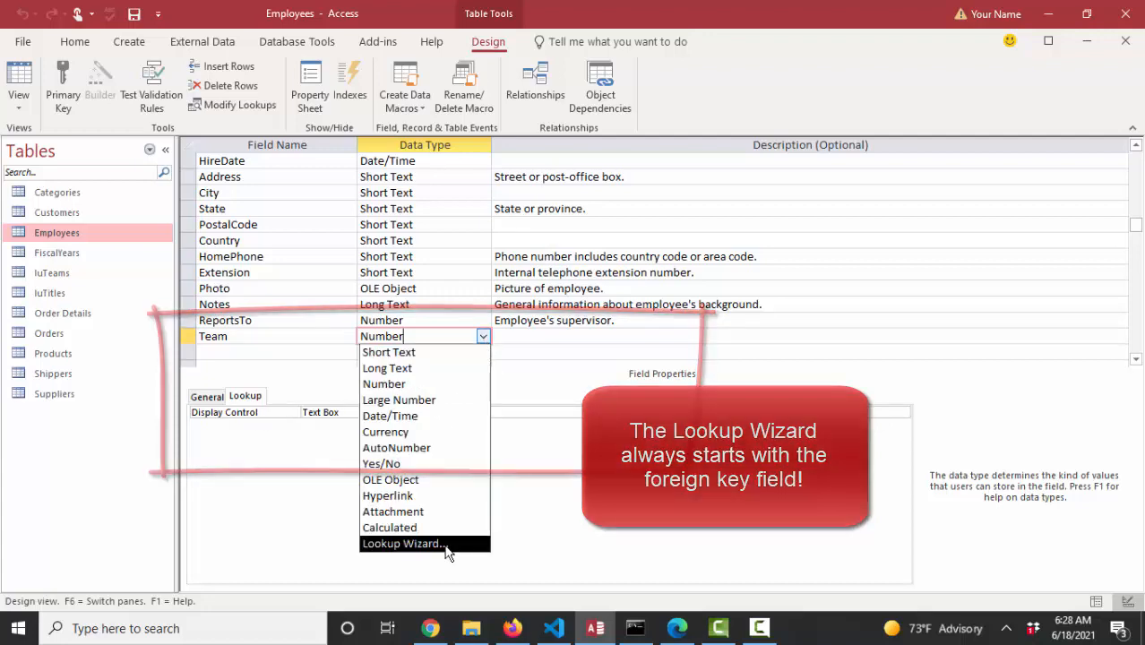
- Run the Lookup Wizard on Team drawing values from luTeams, keeping the TeamNo key column hidden
{"action": "left_click", "coordinate": [402, 542]}
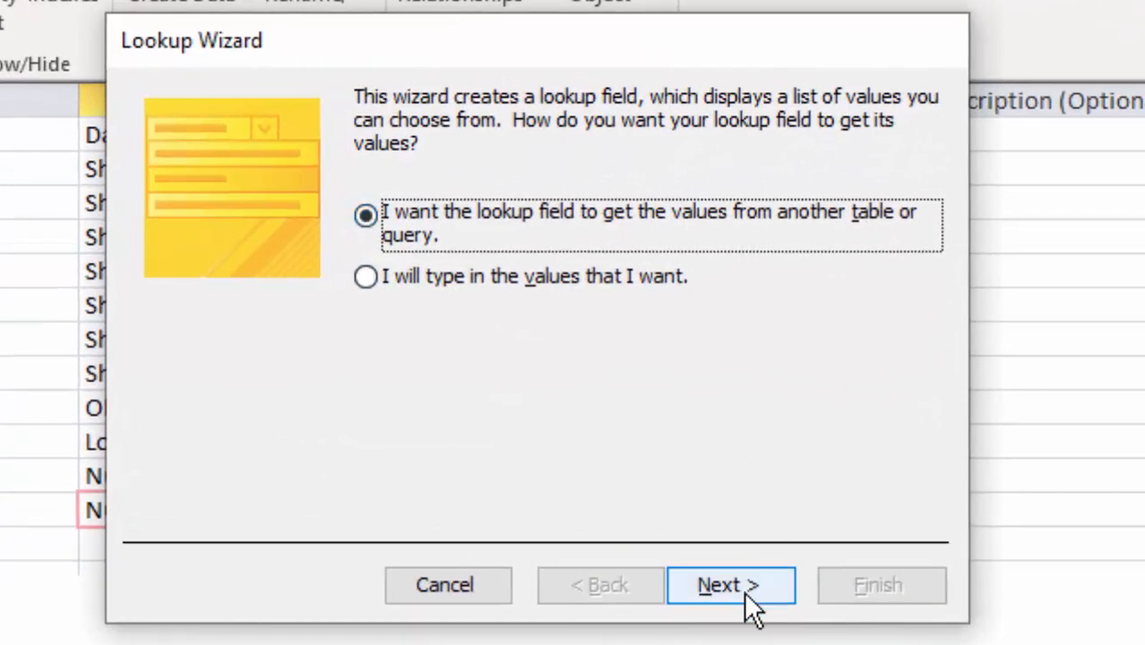
{"action": "left_click", "coordinate": [731, 584]}
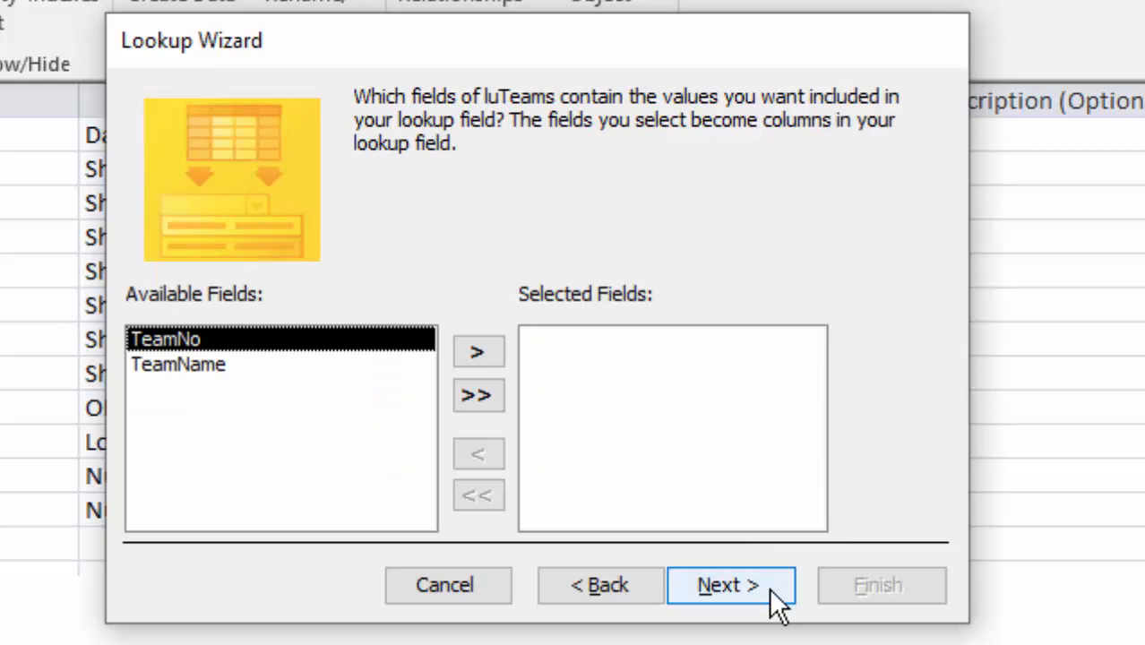
{"action": "left_click", "coordinate": [477, 396]}
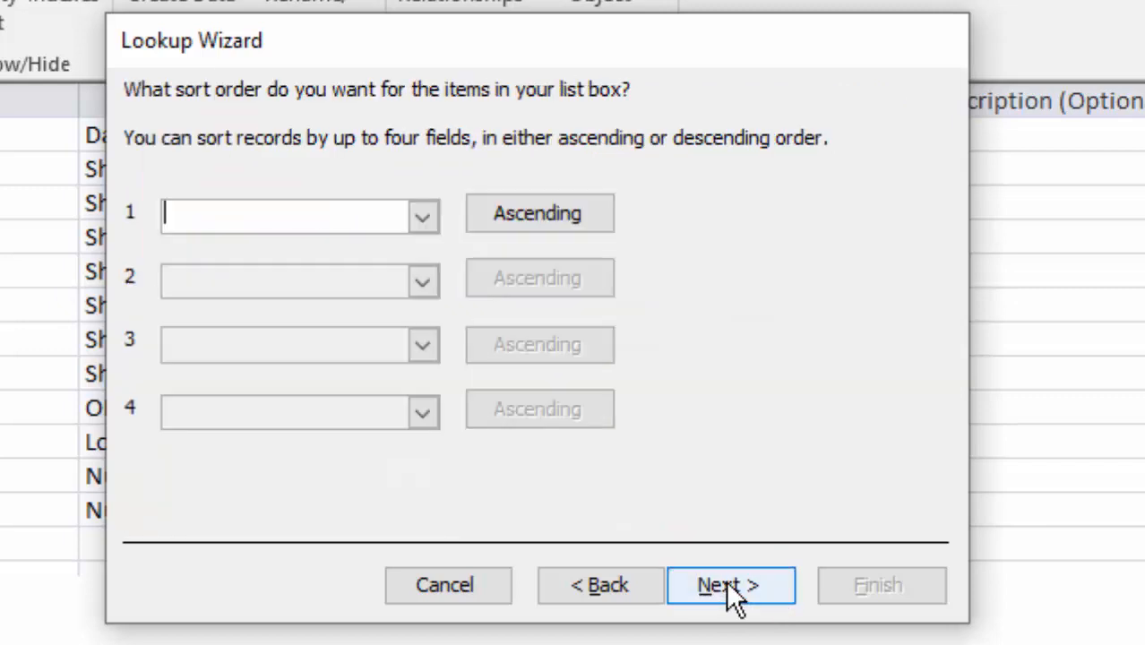
{"action": "left_click", "coordinate": [731, 584]}
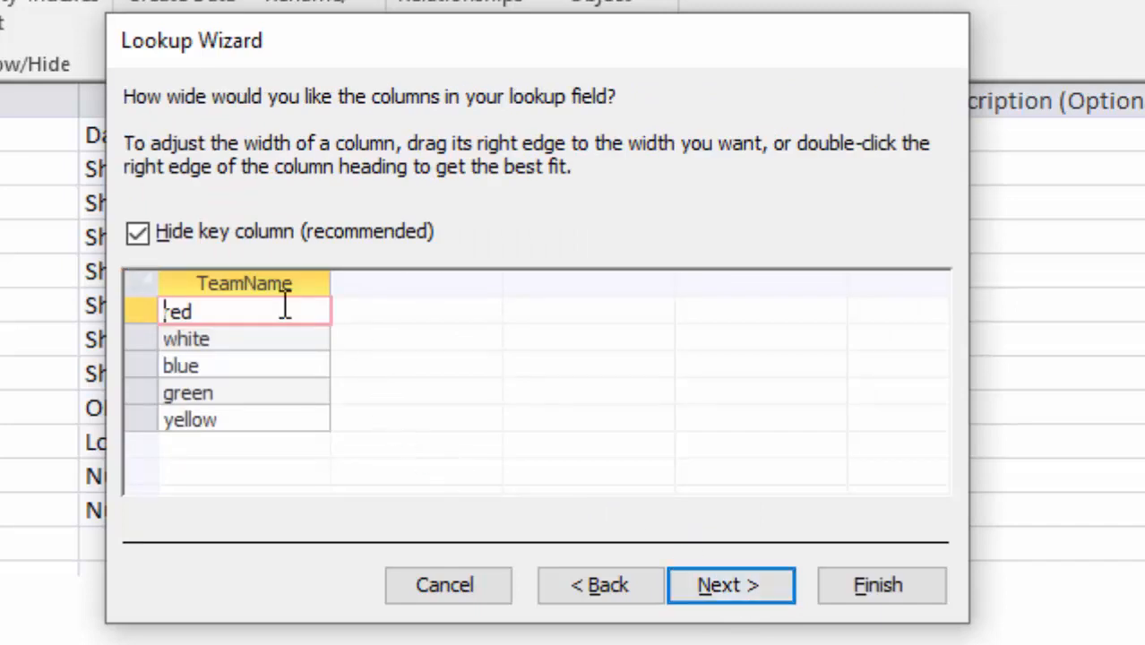
{"action": "left_click", "coordinate": [136, 233]}
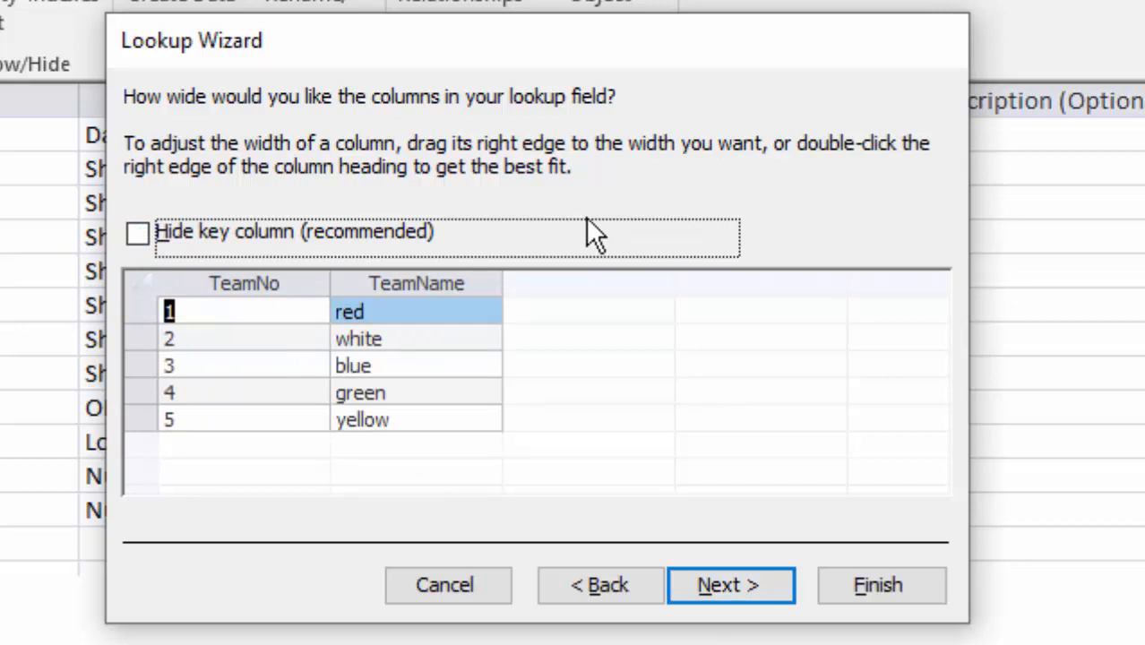
{"action": "mouse_move", "coordinate": [473, 301]}
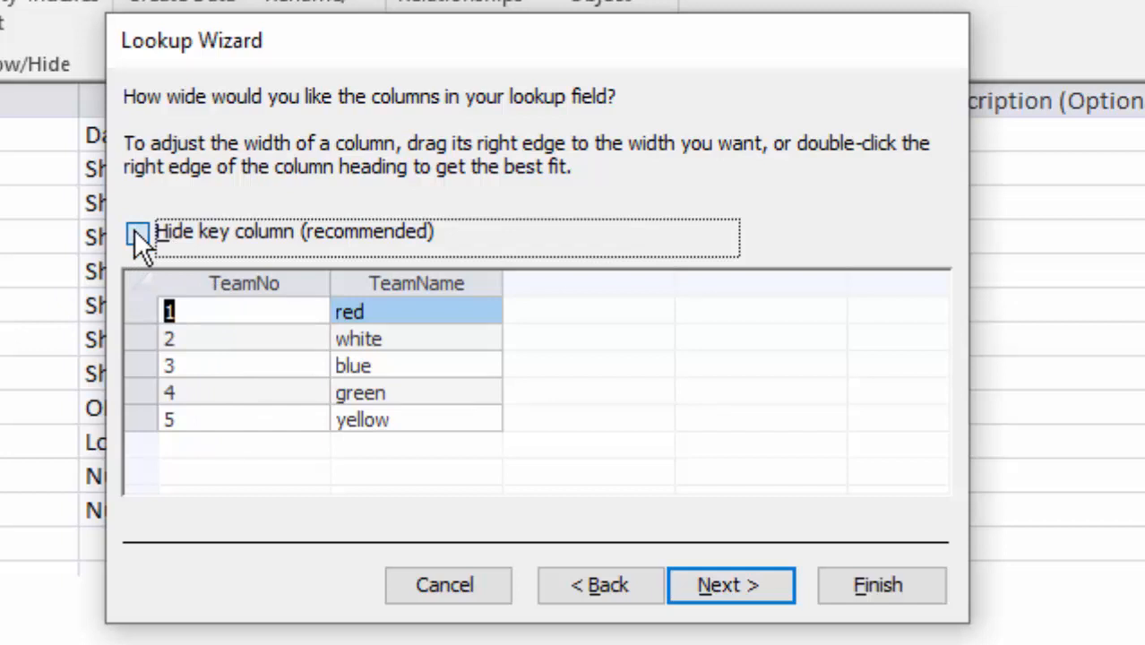
{"action": "left_click", "coordinate": [136, 233]}
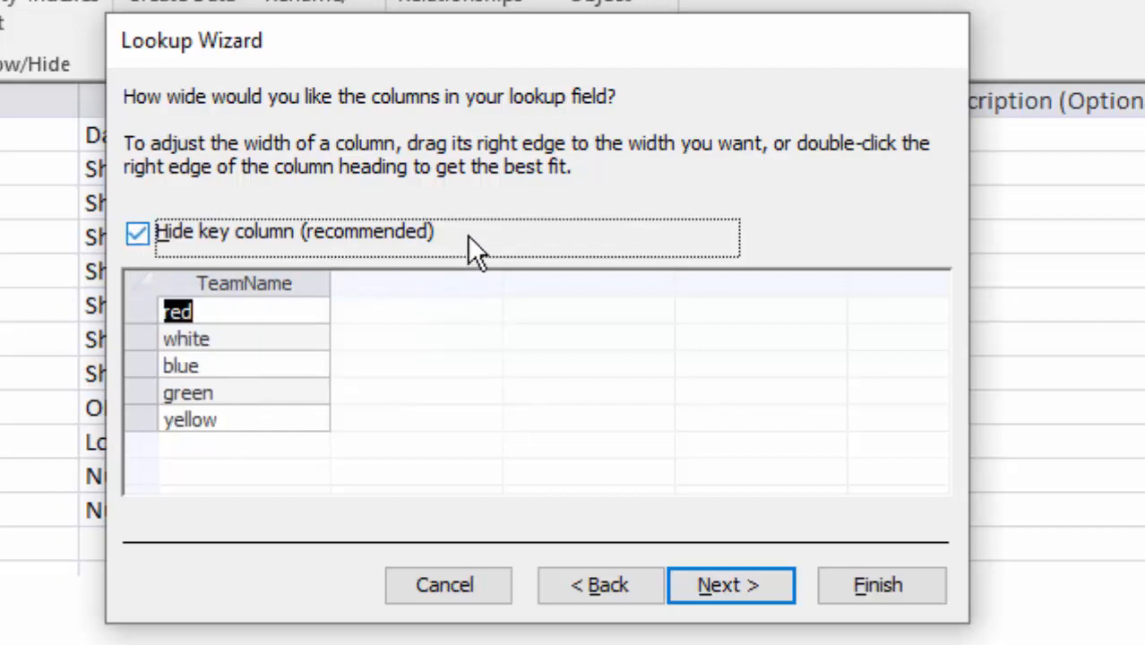
{"action": "mouse_move", "coordinate": [336, 481]}
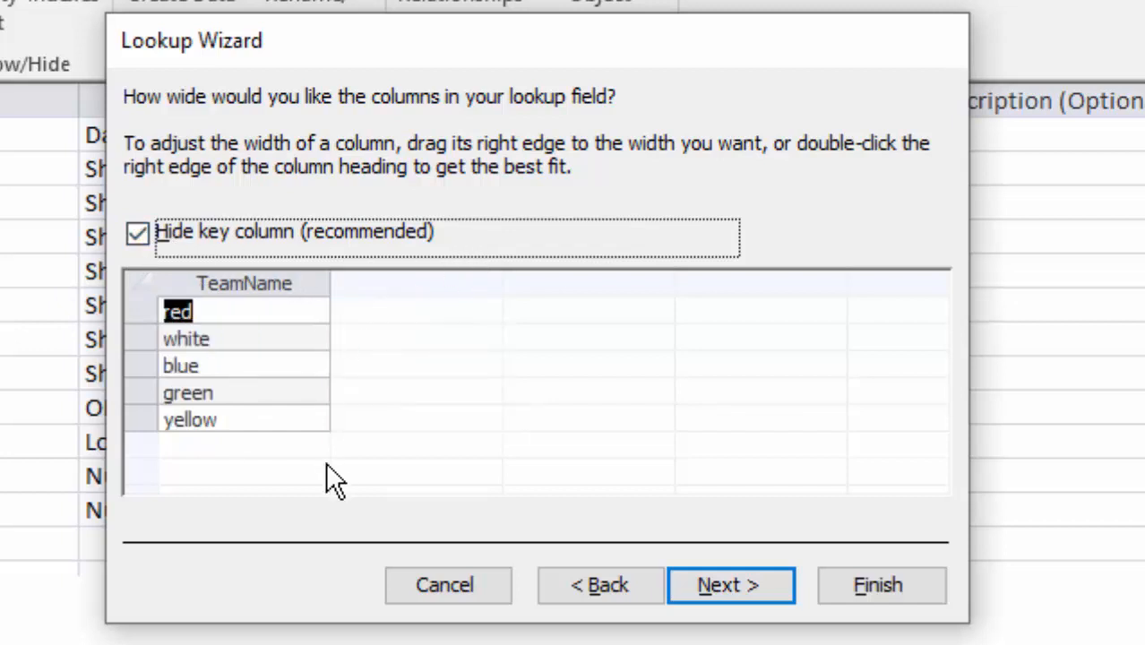
{"action": "mouse_move", "coordinate": [779, 574]}
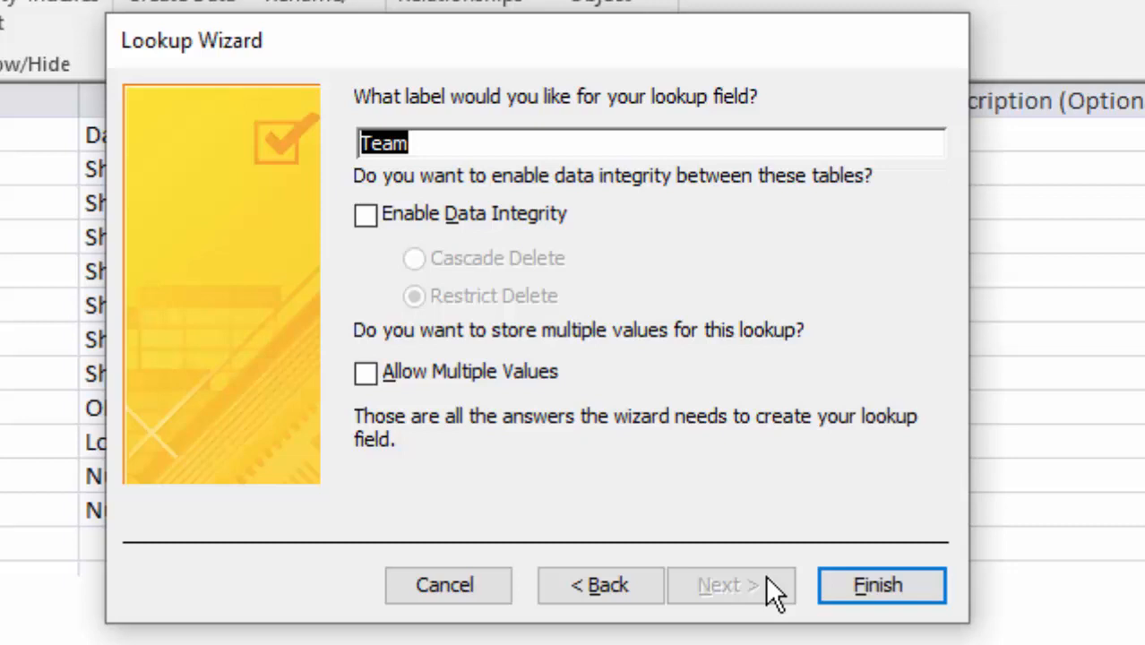
{"action": "mouse_move", "coordinate": [749, 141]}
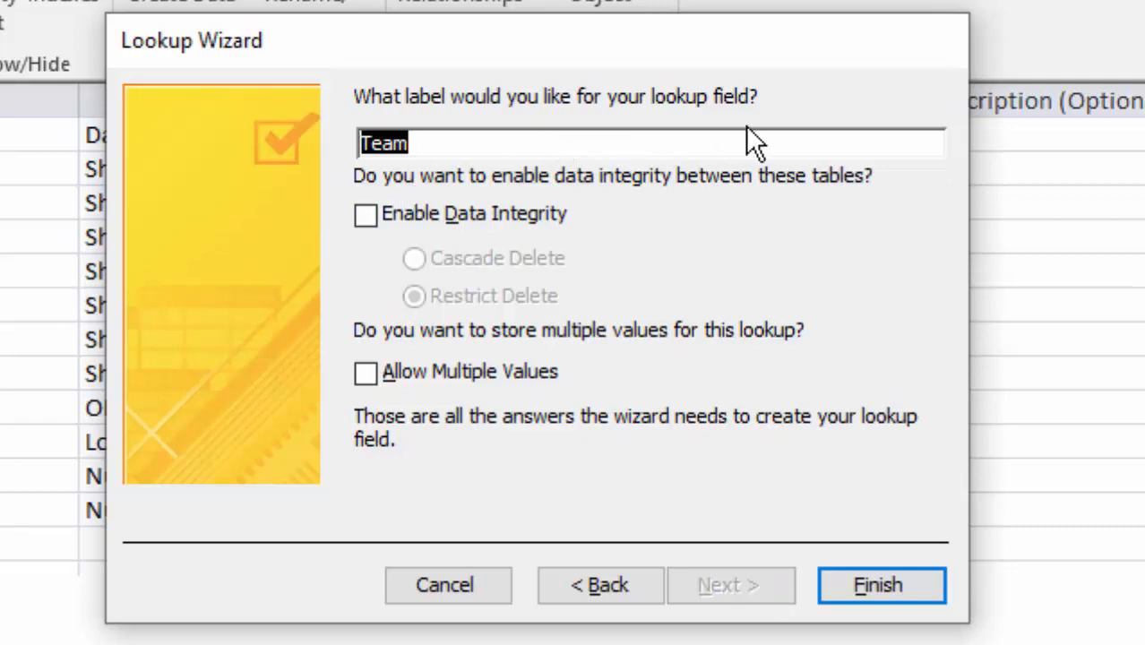
- Enable data integrity with restrict delete for the Team lookup
{"action": "left_click", "coordinate": [365, 215]}
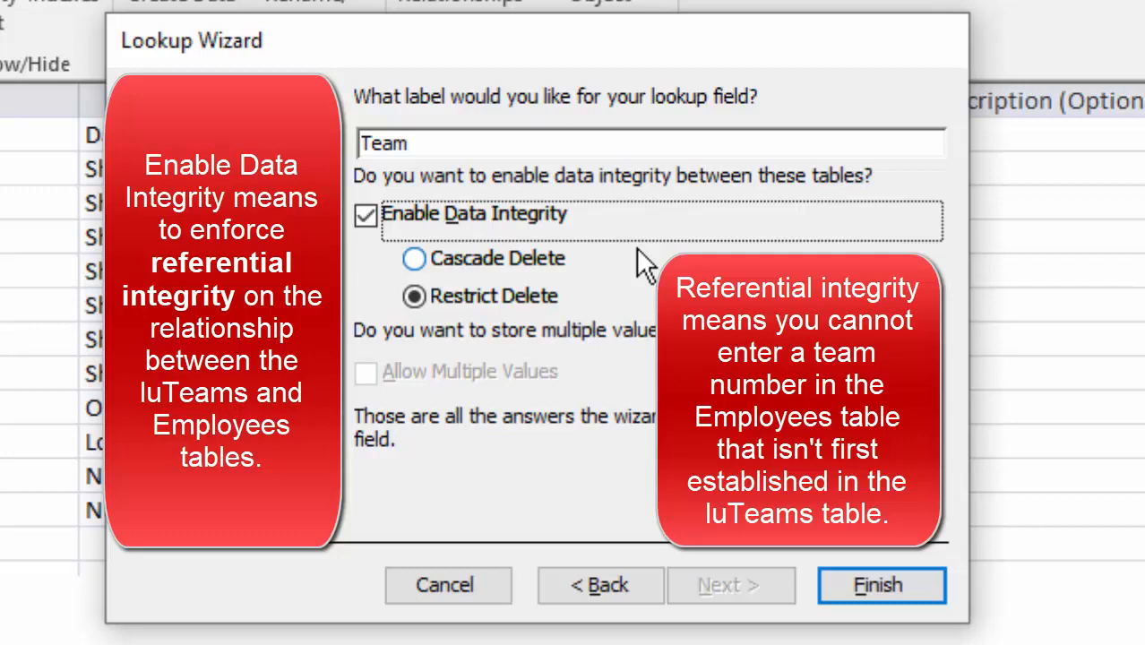
{"action": "mouse_move", "coordinate": [573, 283]}
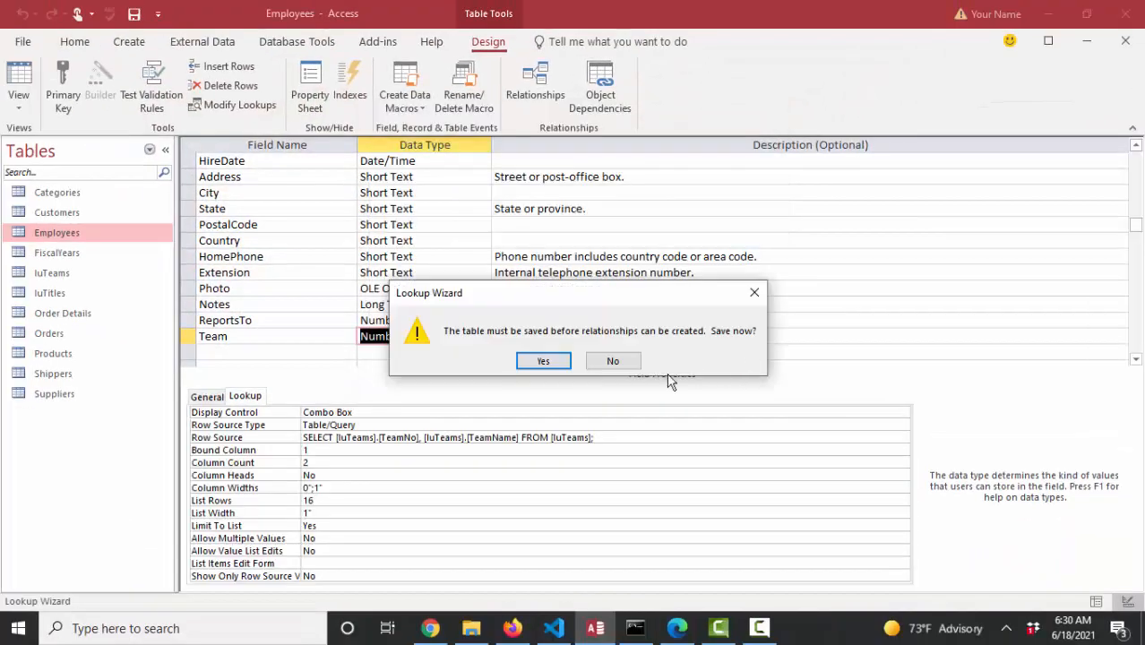
- Save Employees, view the team names in its datasheet, and open the Relationships window
{"action": "left_click", "coordinate": [543, 360]}
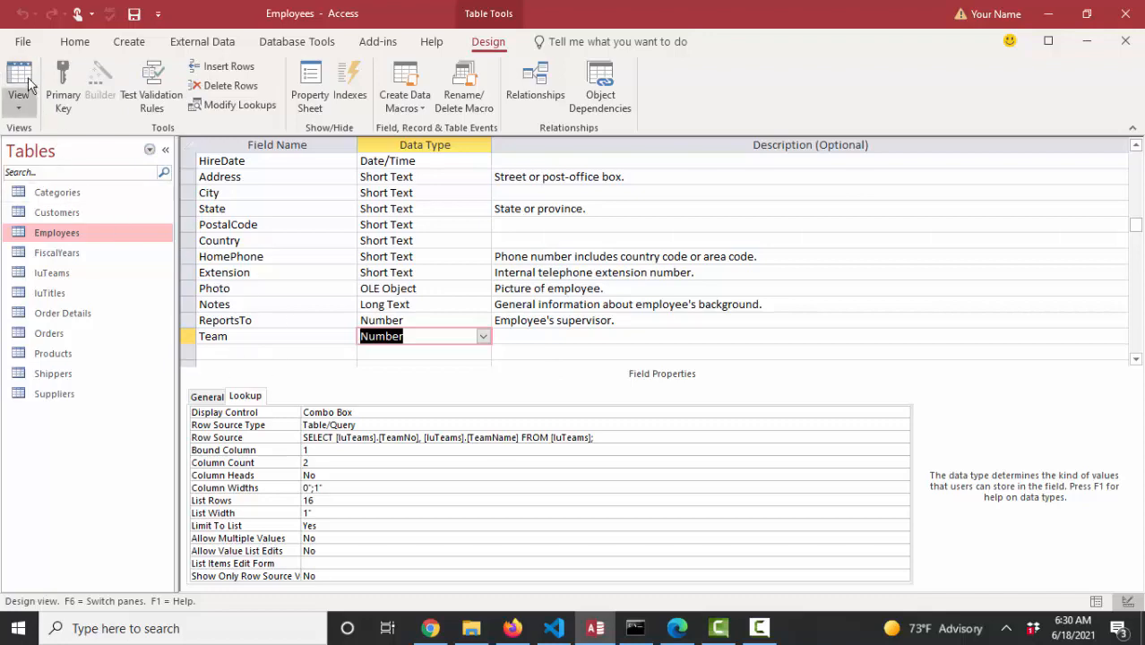
{"action": "left_click", "coordinate": [17, 86]}
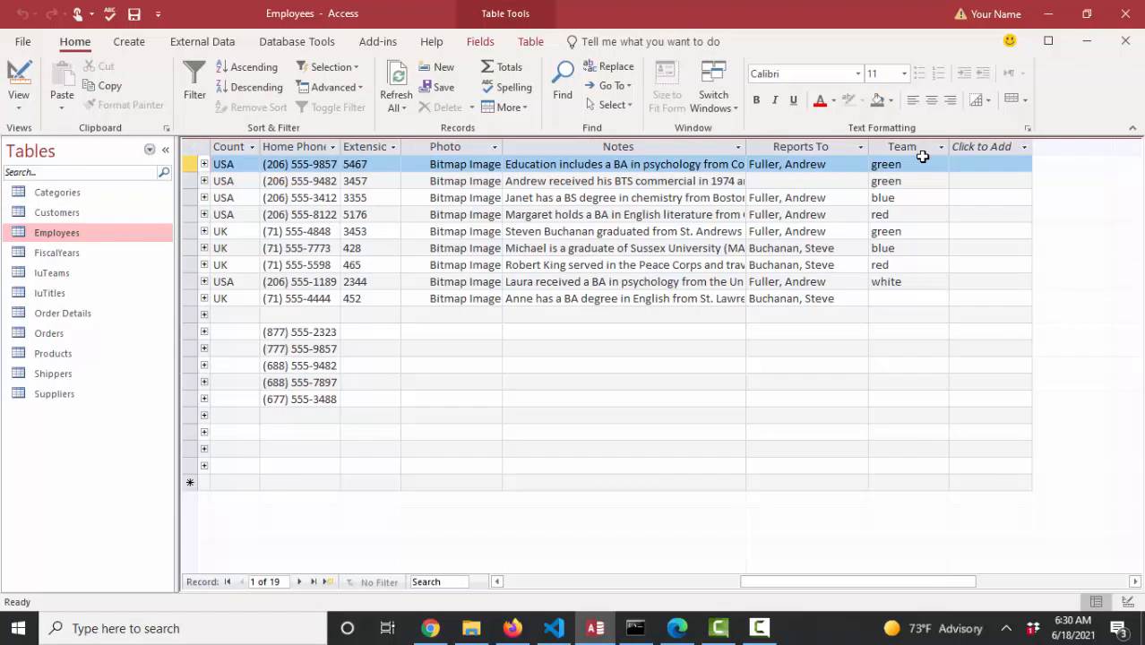
{"action": "left_click", "coordinate": [907, 165]}
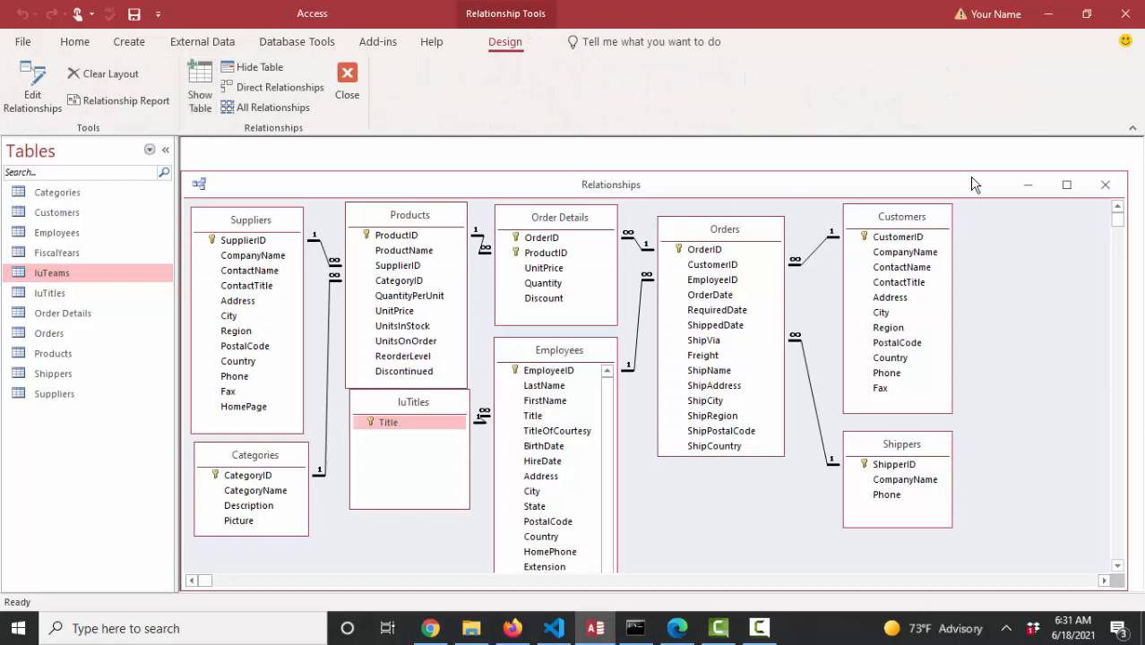
- Show all relationships linking luTeams to Employees, then open the luTeams table of five teams
{"action": "left_click", "coordinate": [272, 107]}
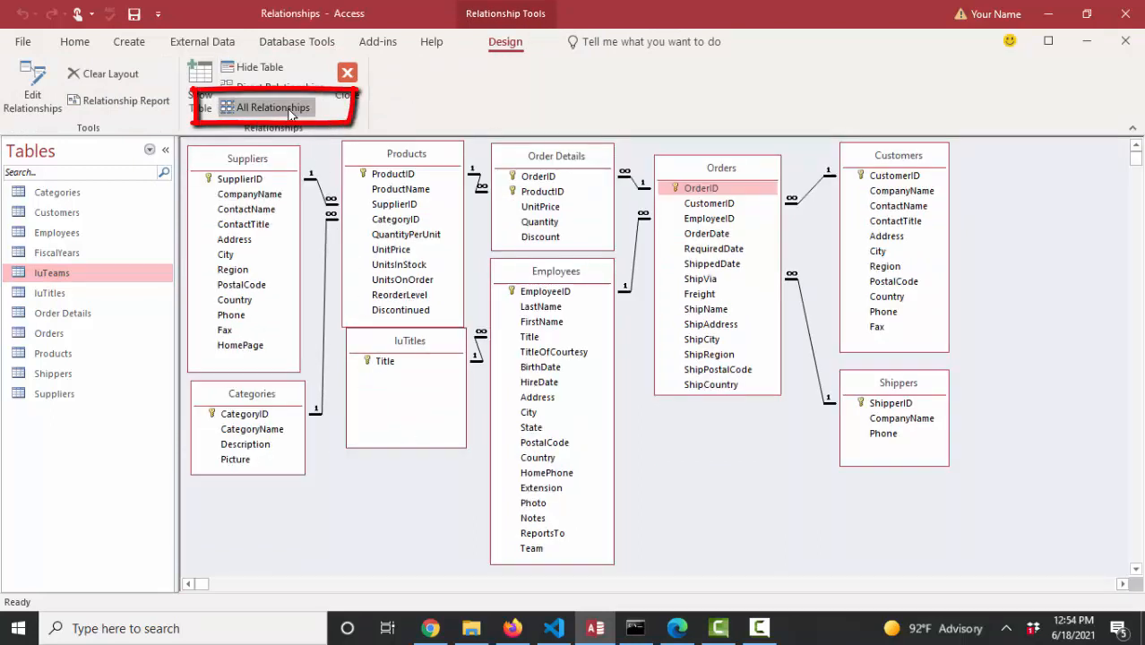
{"action": "left_click", "coordinate": [272, 108]}
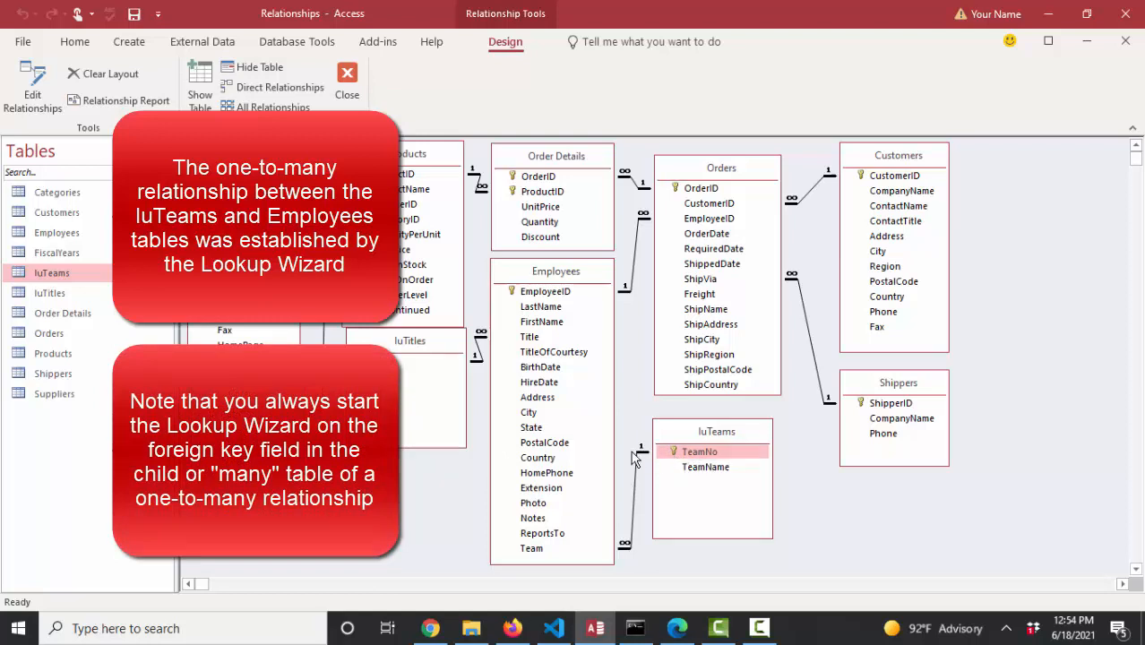
{"action": "mouse_move", "coordinate": [526, 563]}
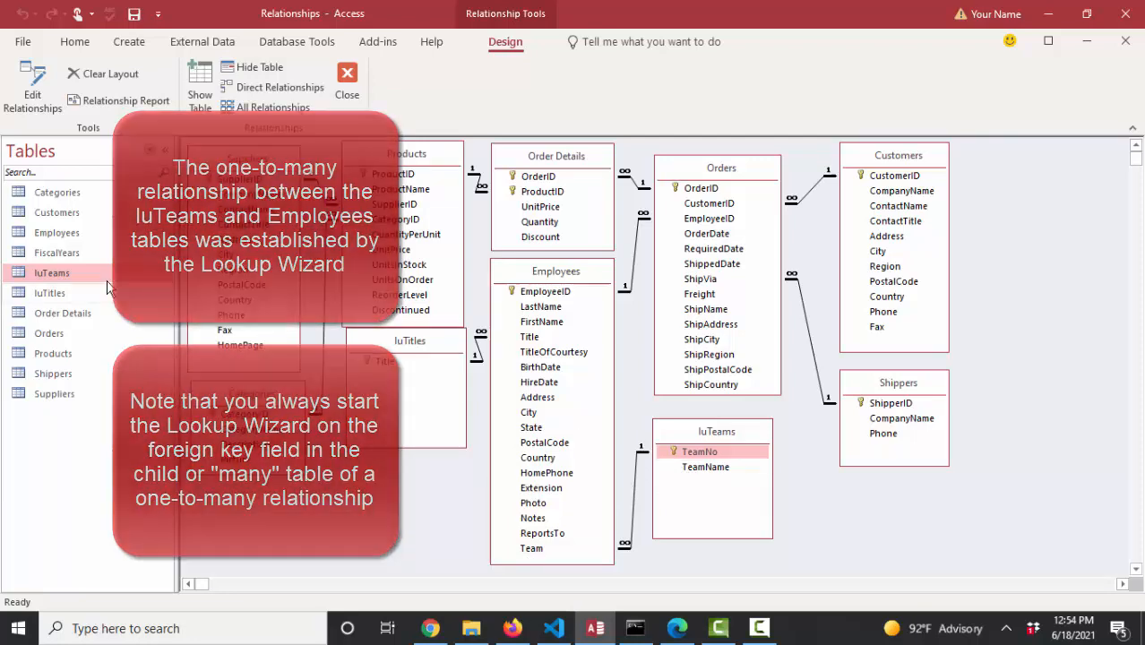
{"action": "double_click", "coordinate": [50, 273]}
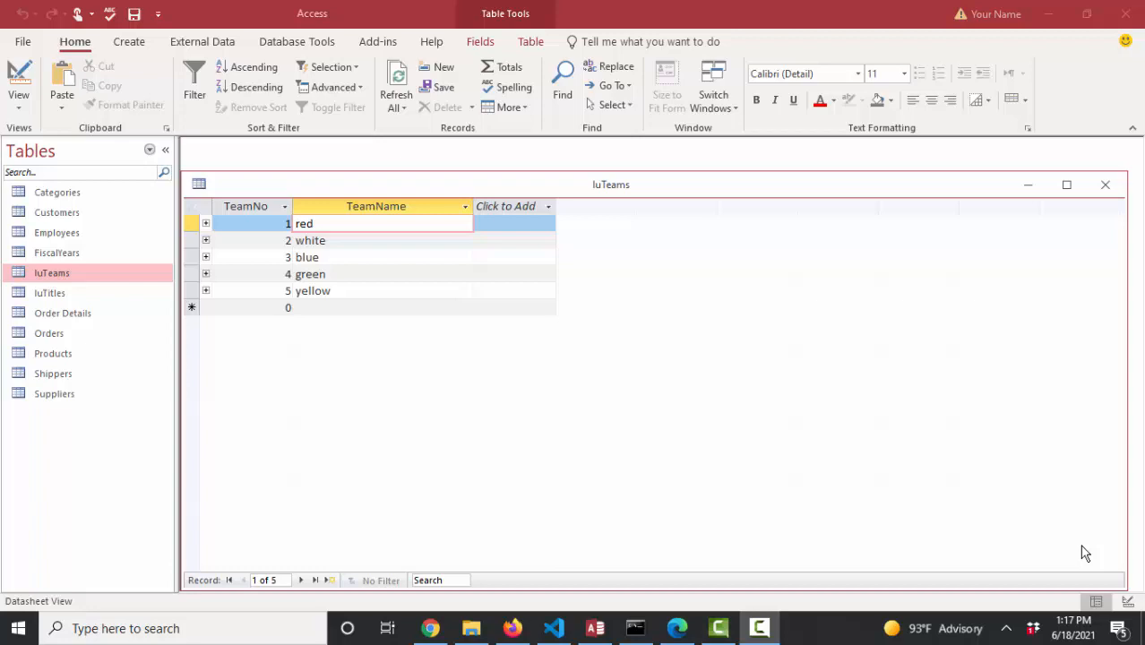
- Add pink as a sixth team record in luTeams and close the table
{"action": "left_click", "coordinate": [288, 308]}
{"action": "type", "text": "6"}
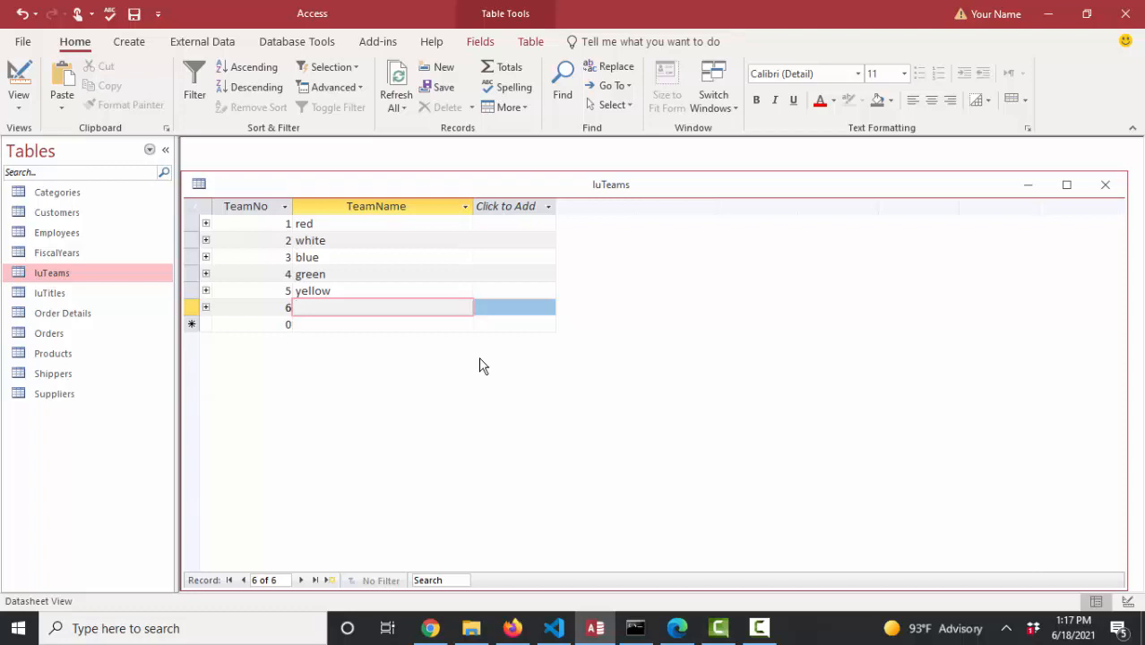
{"action": "type", "text": "pink"}
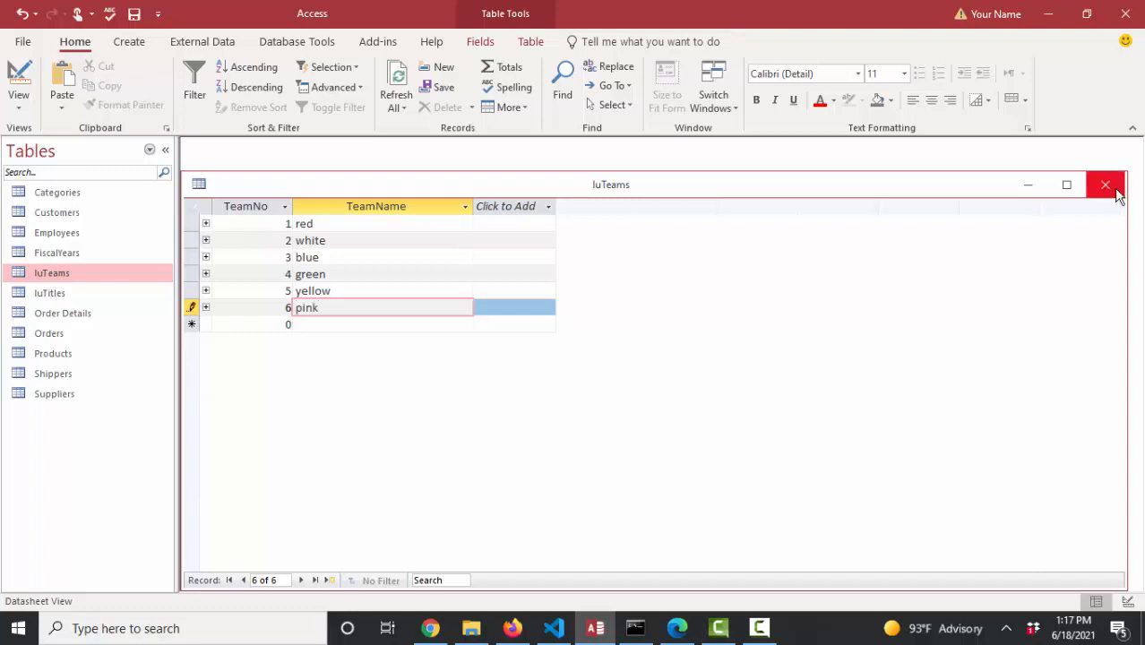
{"action": "left_click", "coordinate": [1105, 185]}
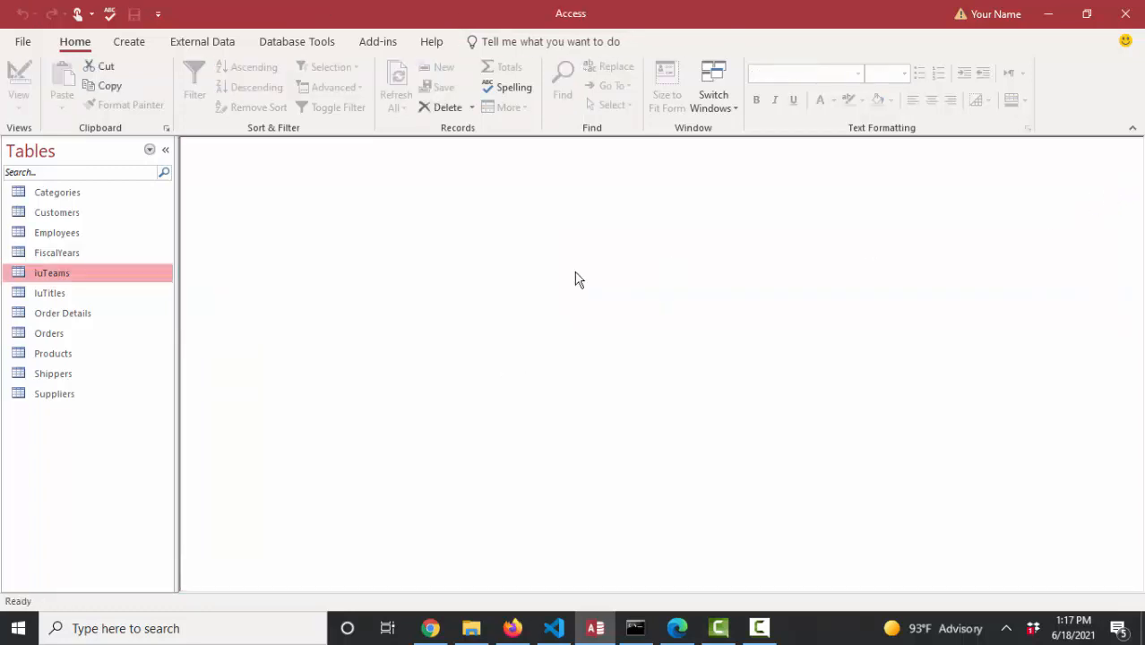
- View the Employees table's Team column to check an employee's team value
{"action": "left_click", "coordinate": [56, 233]}
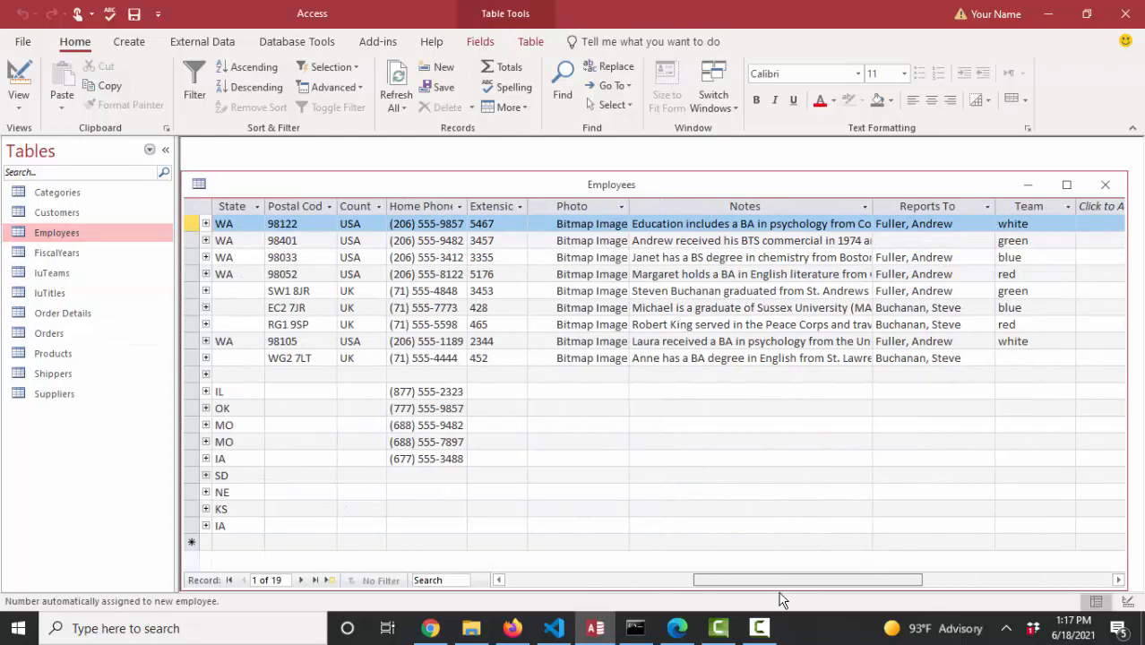
{"action": "scroll", "scroll_direction": "right", "scroll_amount": 3}
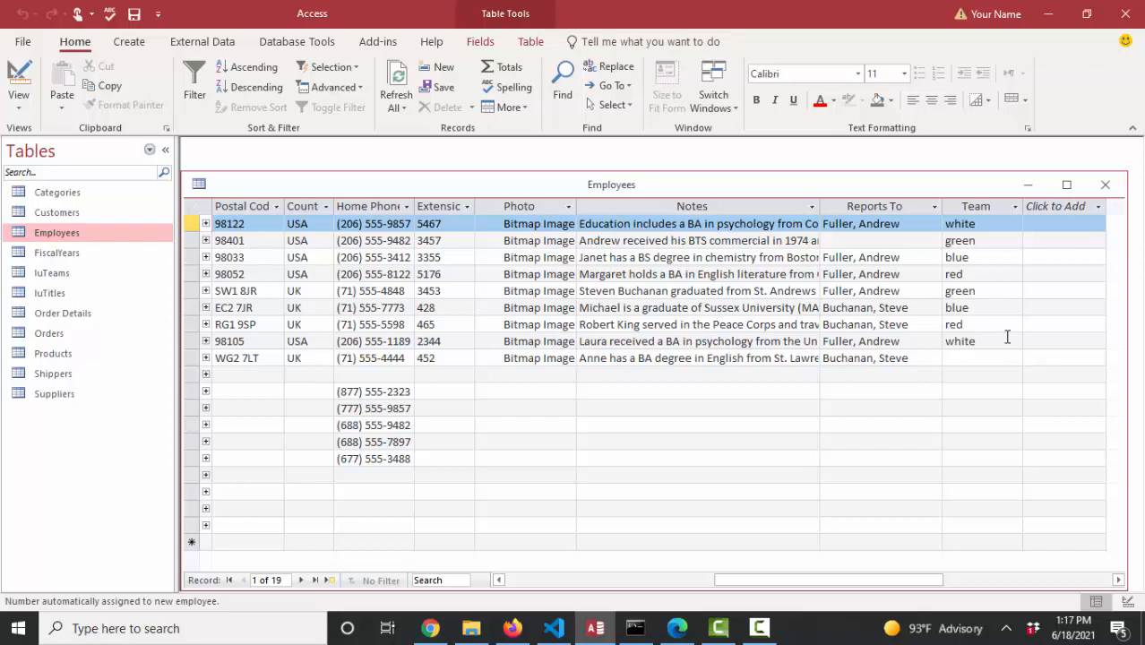
{"action": "left_click", "coordinate": [1014, 341]}
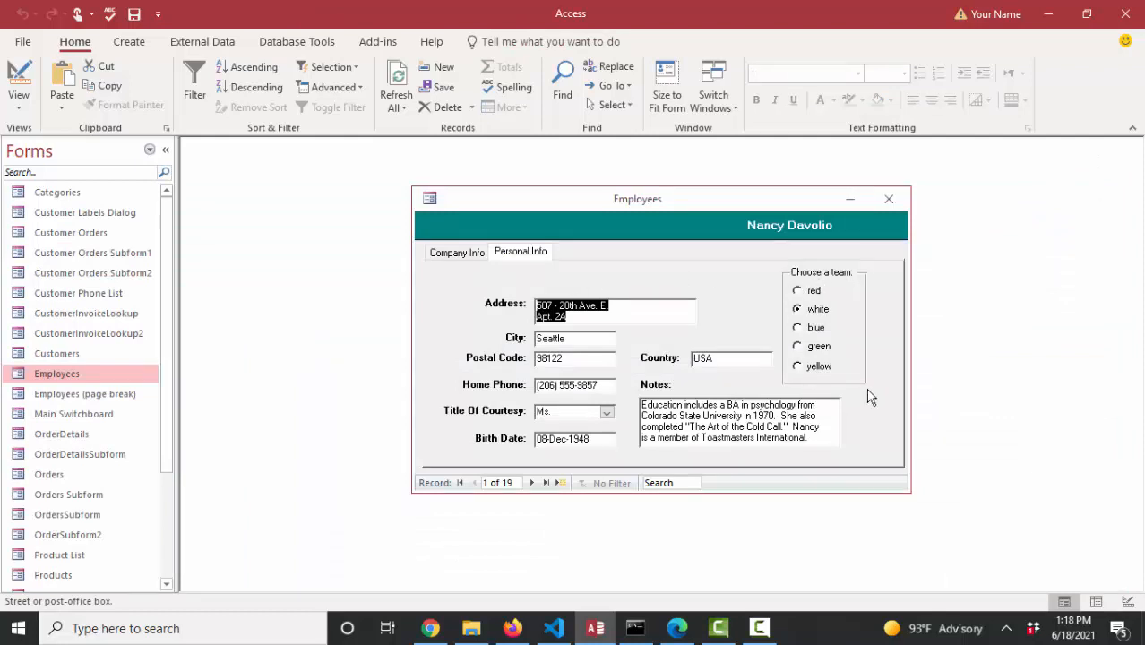
{"action": "mouse_move", "coordinate": [833, 376]}
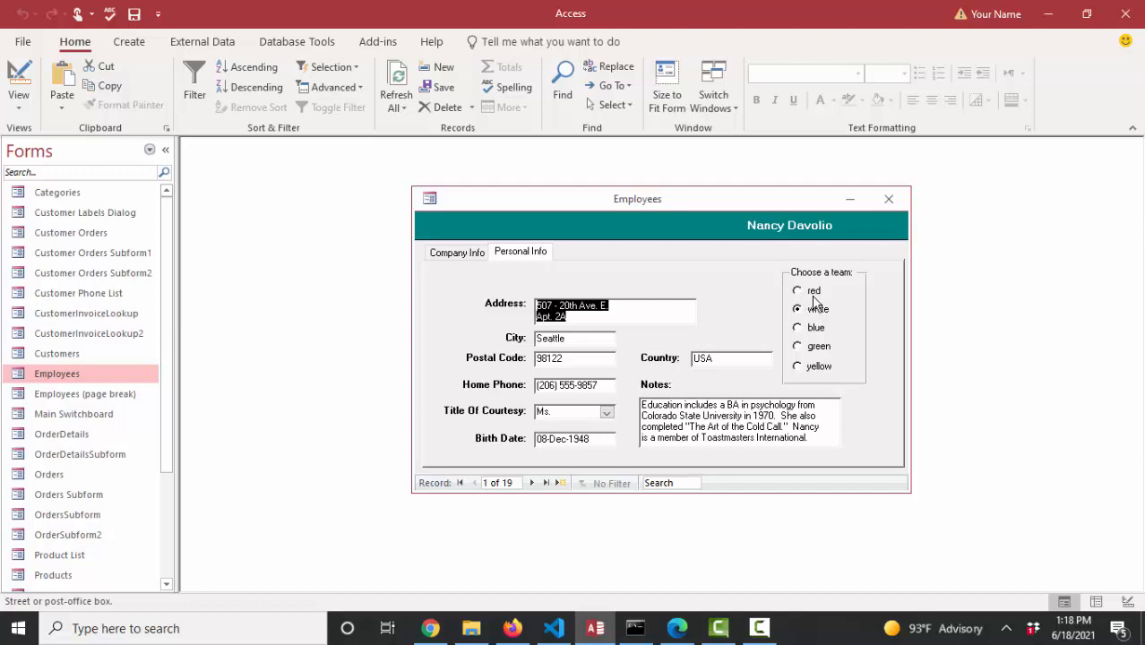
- Set Nancy Davolio's team to red in the Choose a team option group
{"action": "left_click", "coordinate": [797, 290]}
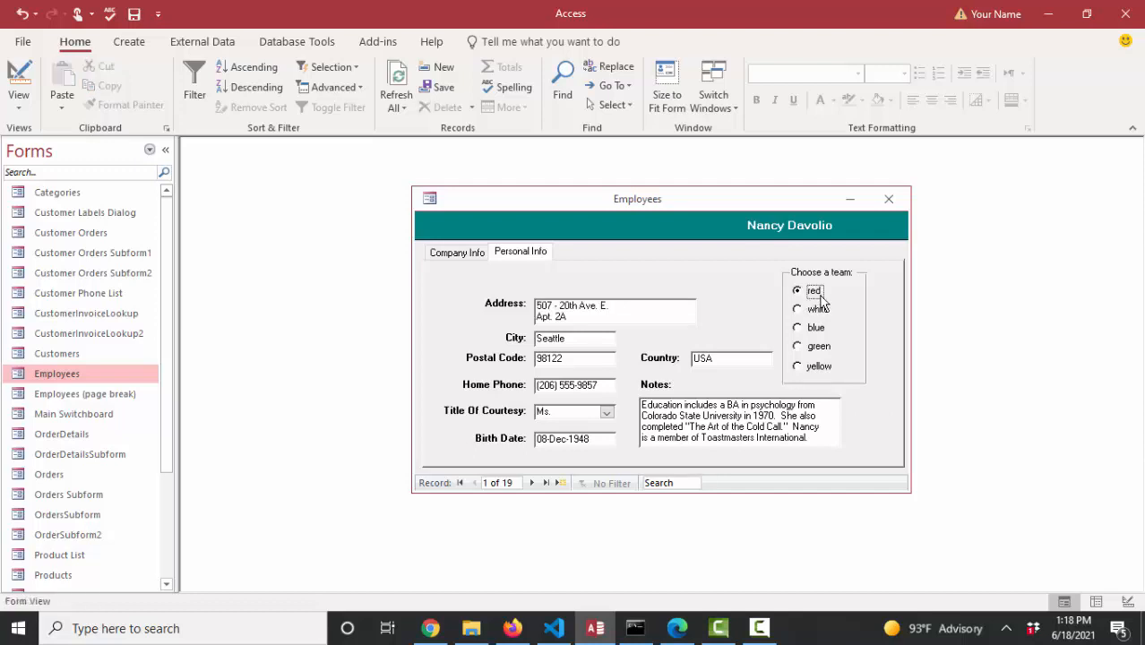
{"action": "mouse_move", "coordinate": [869, 333]}
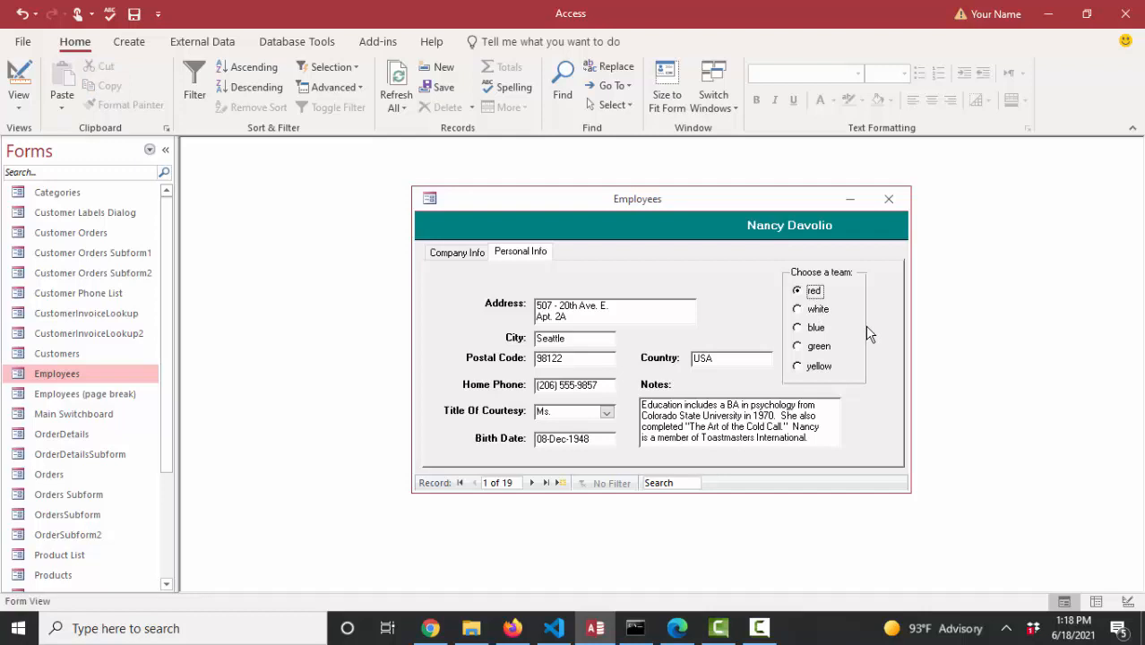
{"action": "left_click", "coordinate": [607, 410]}
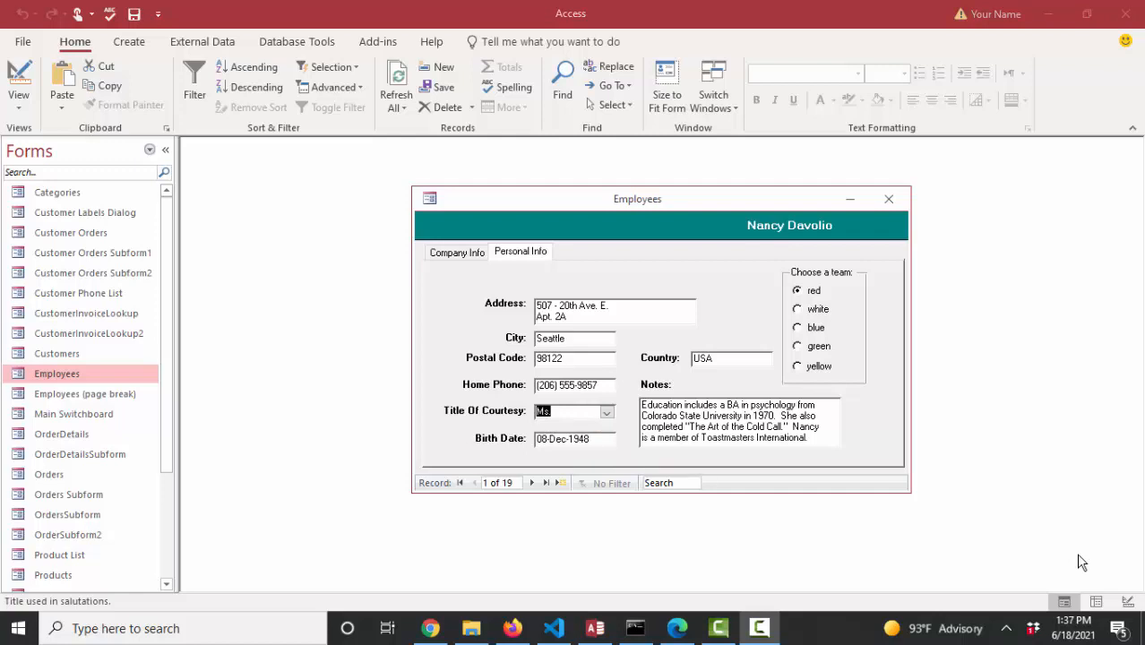
{"action": "mouse_move", "coordinate": [523, 204]}
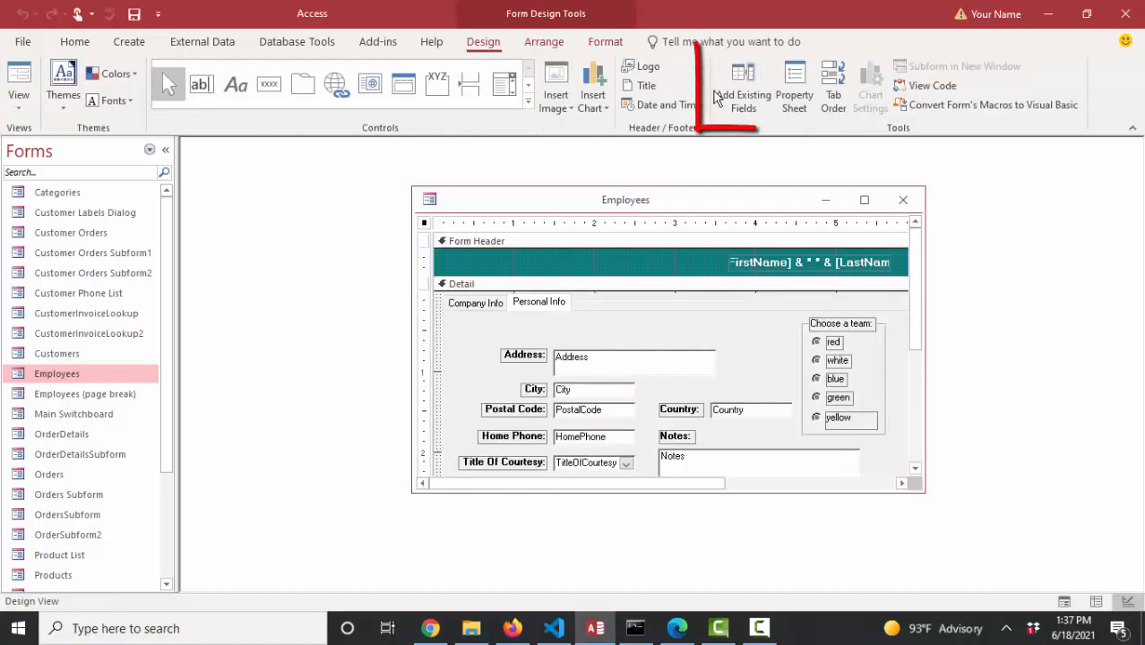
- Add the Team field as a combo box beside the option group and view the form
{"action": "left_click", "coordinate": [742, 86]}
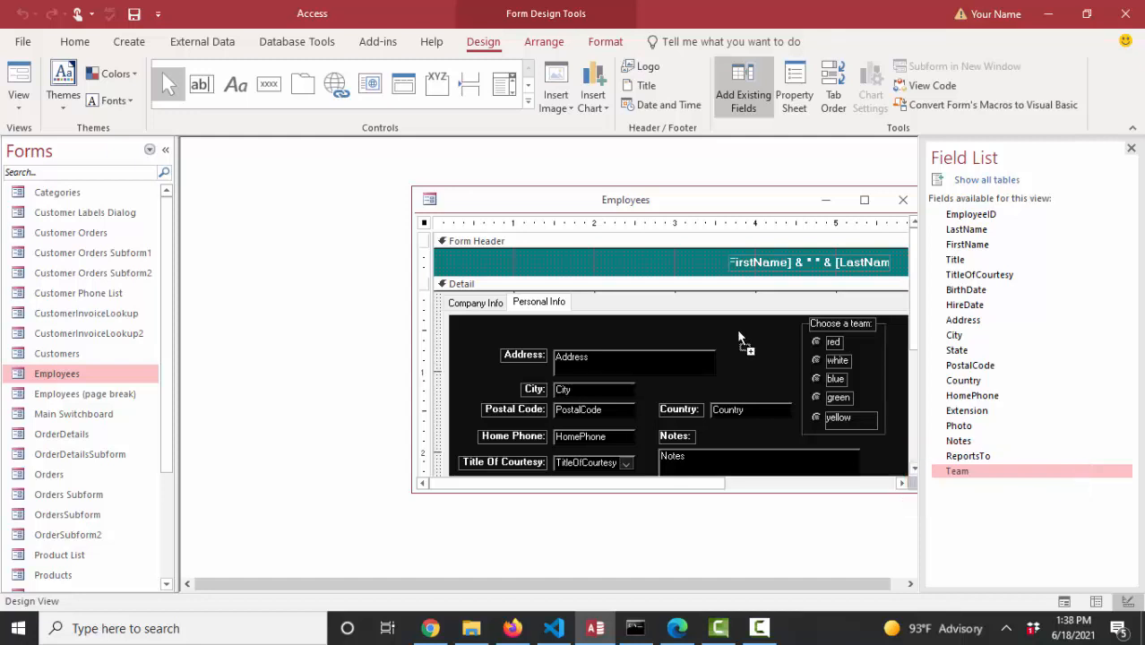
{"action": "mouse_move", "coordinate": [736, 338]}
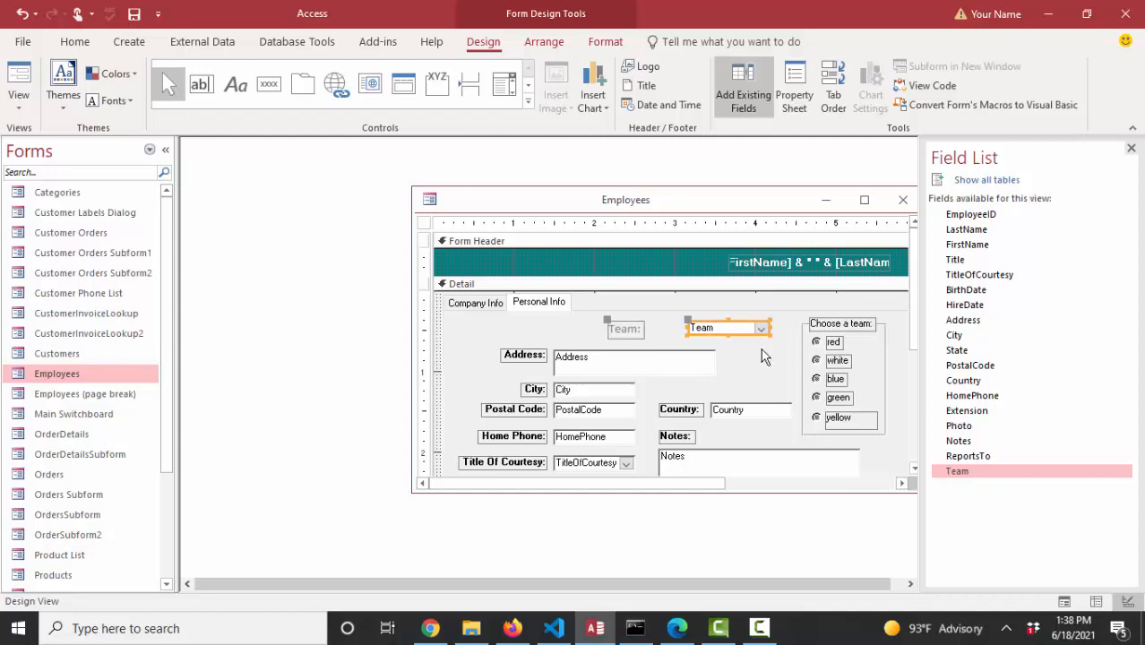
{"action": "mouse_move", "coordinate": [758, 349]}
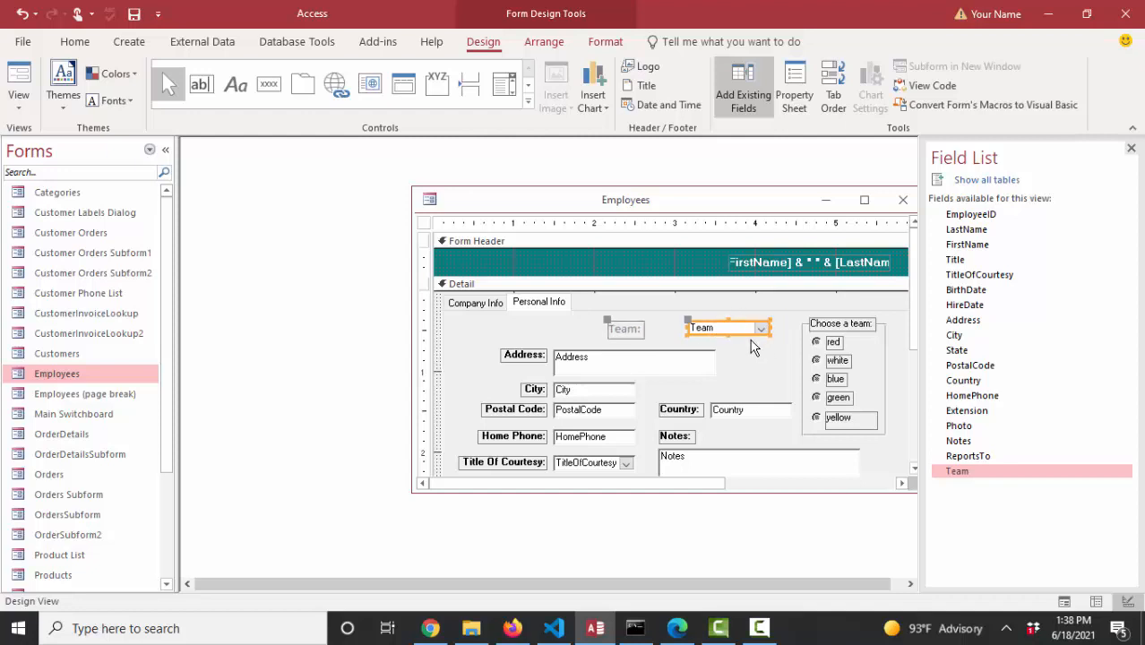
{"action": "mouse_move", "coordinate": [805, 358]}
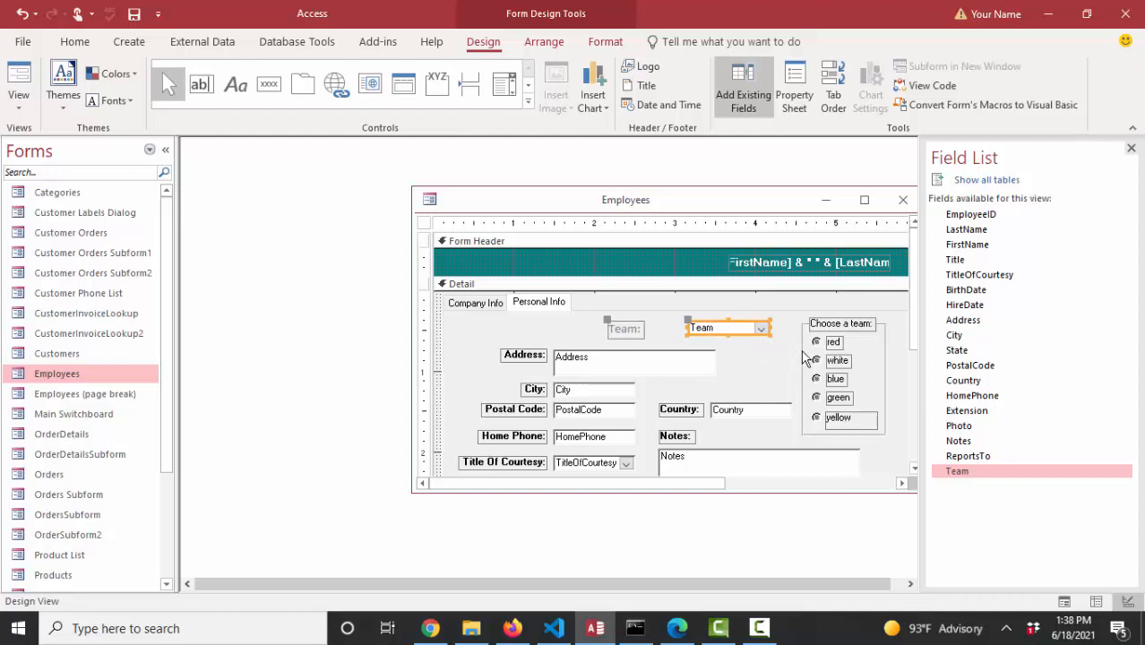
{"action": "left_click", "coordinate": [843, 377]}
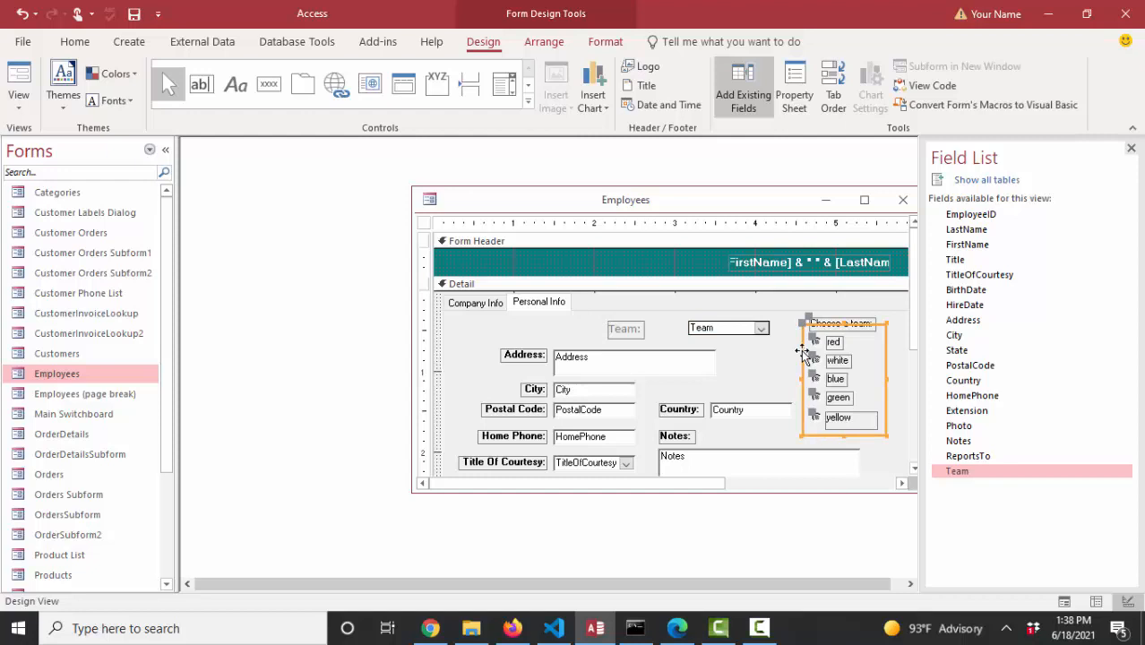
{"action": "left_click", "coordinate": [727, 326]}
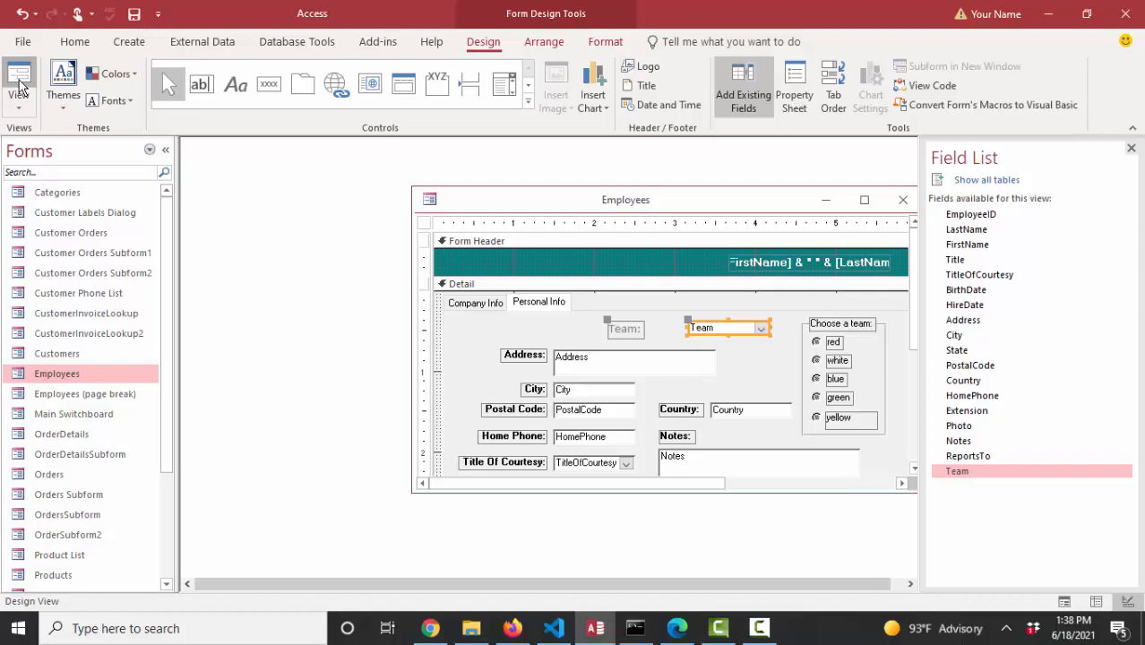
{"action": "left_click", "coordinate": [20, 86]}
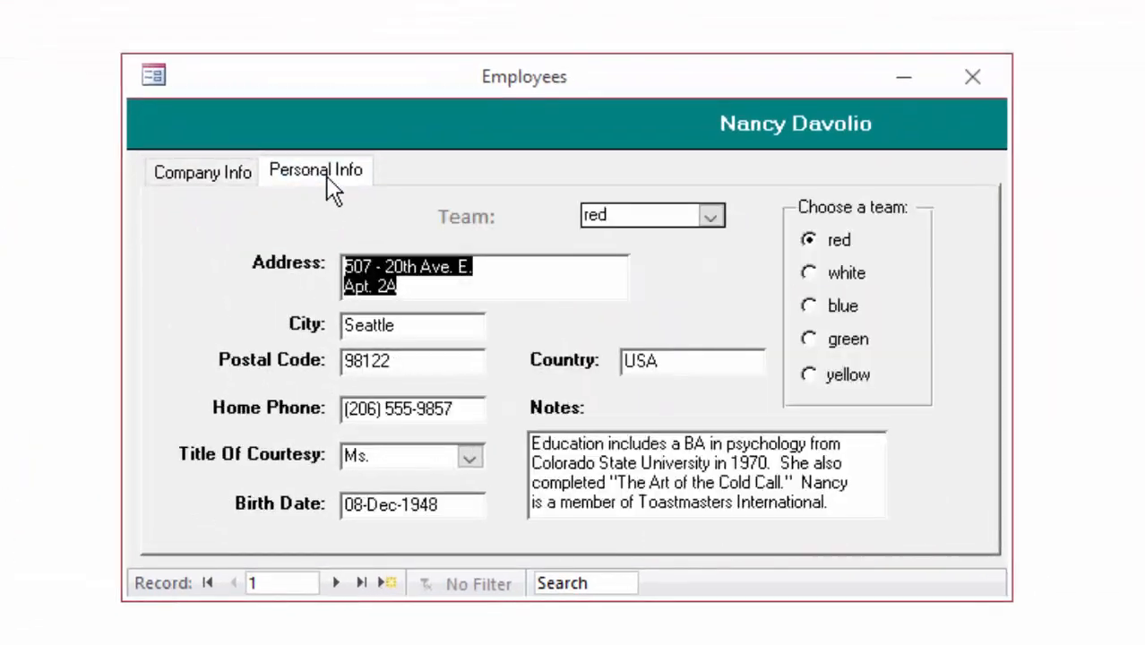
{"action": "mouse_move", "coordinate": [842, 445]}
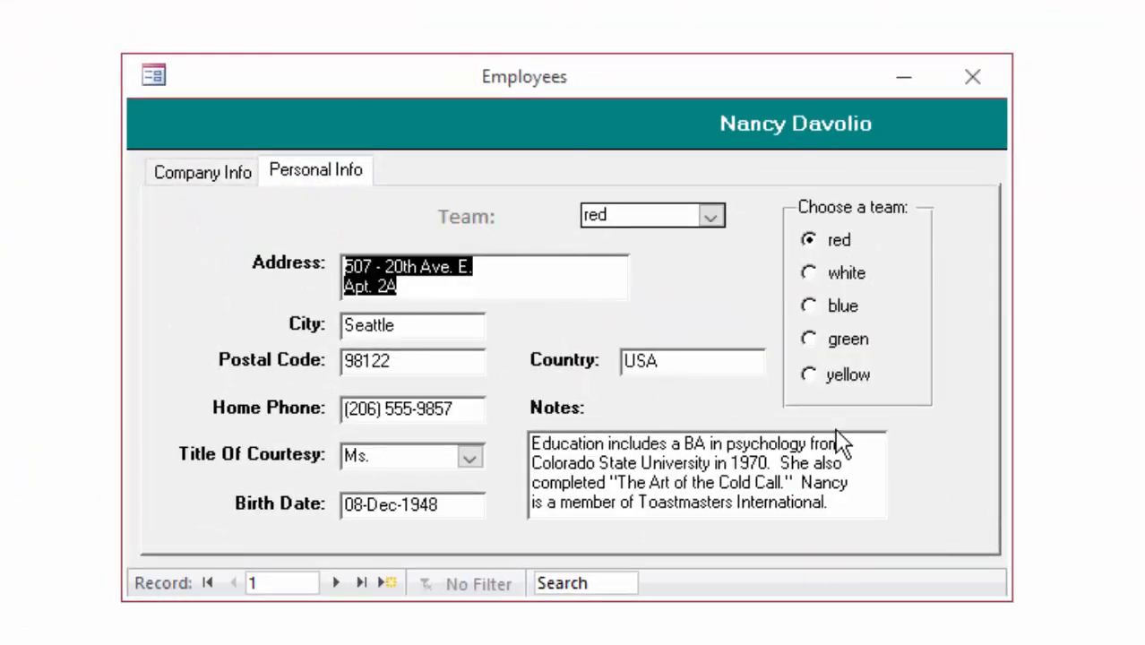
- Set the team to white, blue, then green, and list the choices showing pink
{"action": "left_click", "coordinate": [709, 215]}
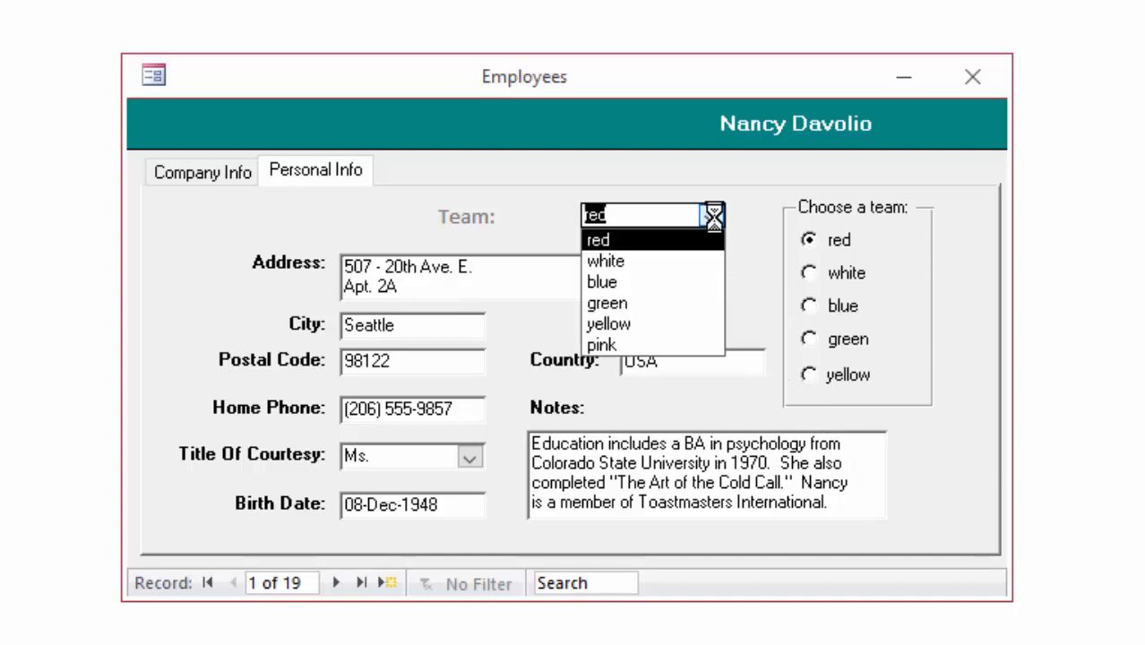
{"action": "left_click", "coordinate": [605, 261]}
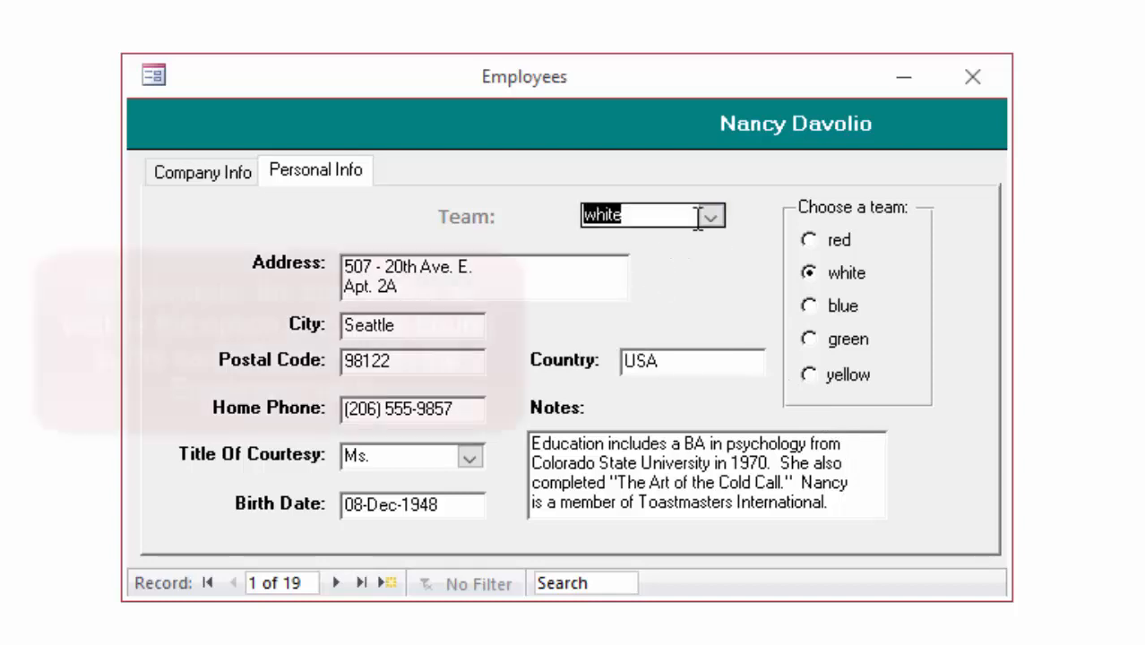
{"action": "left_click", "coordinate": [709, 215]}
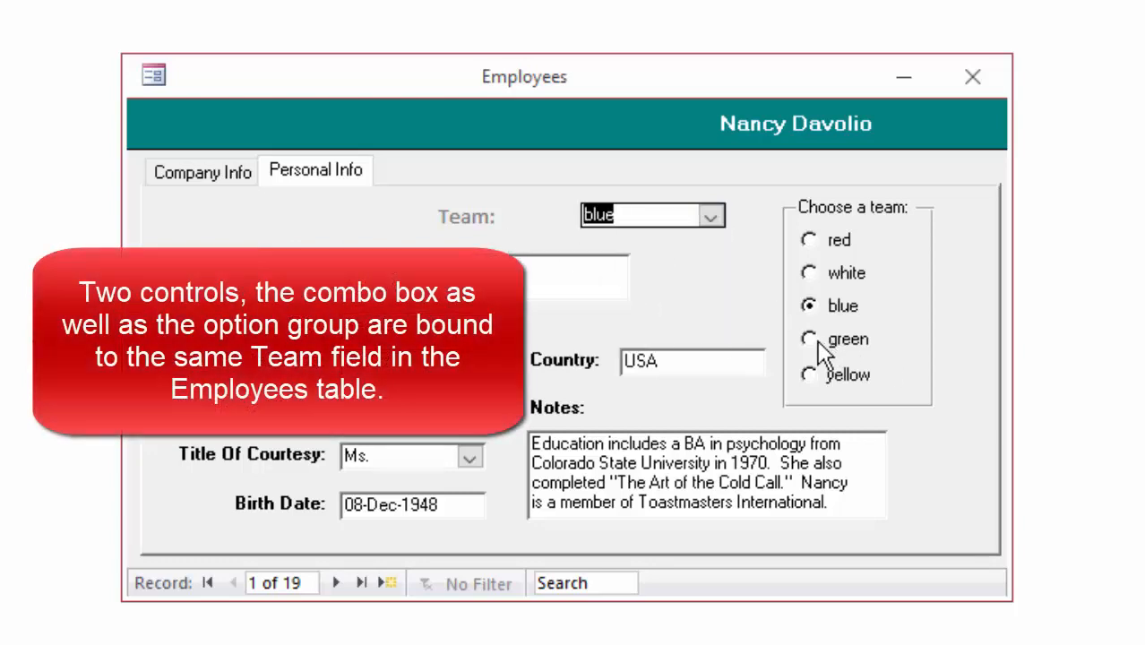
{"action": "left_click", "coordinate": [809, 339]}
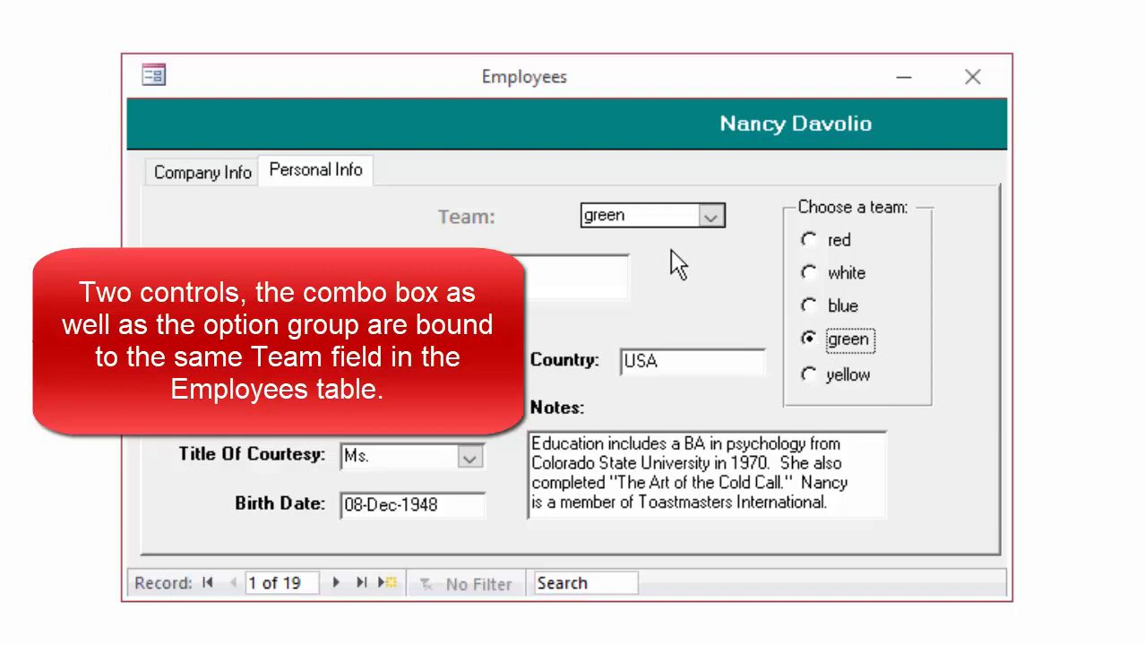
{"action": "mouse_move", "coordinate": [677, 269]}
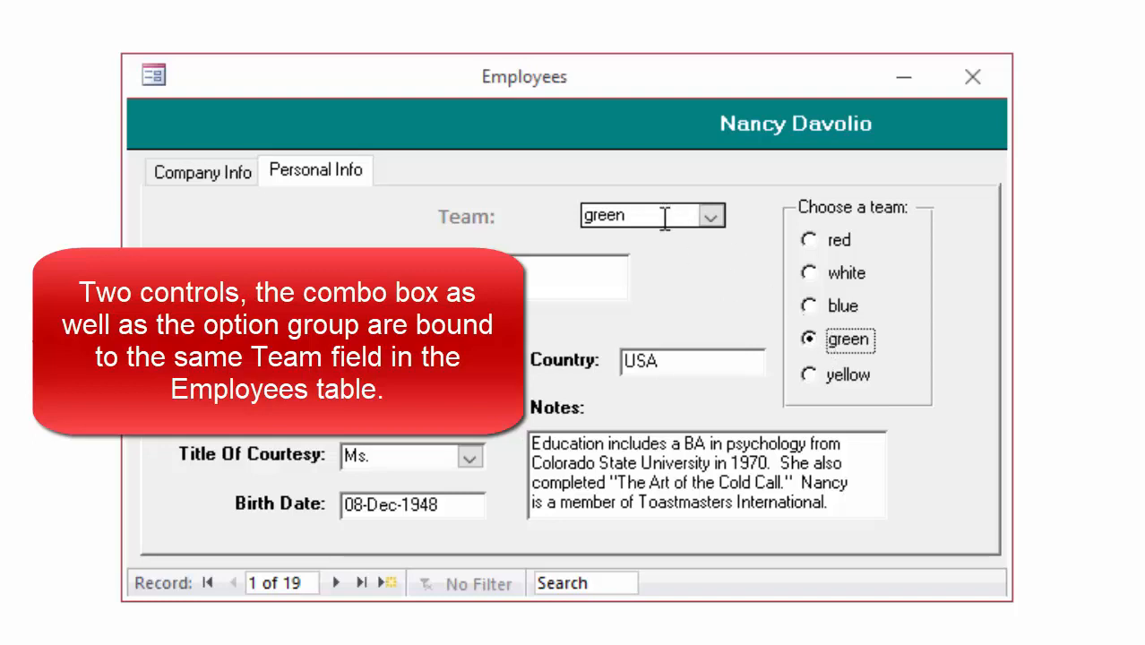
{"action": "mouse_move", "coordinate": [916, 236]}
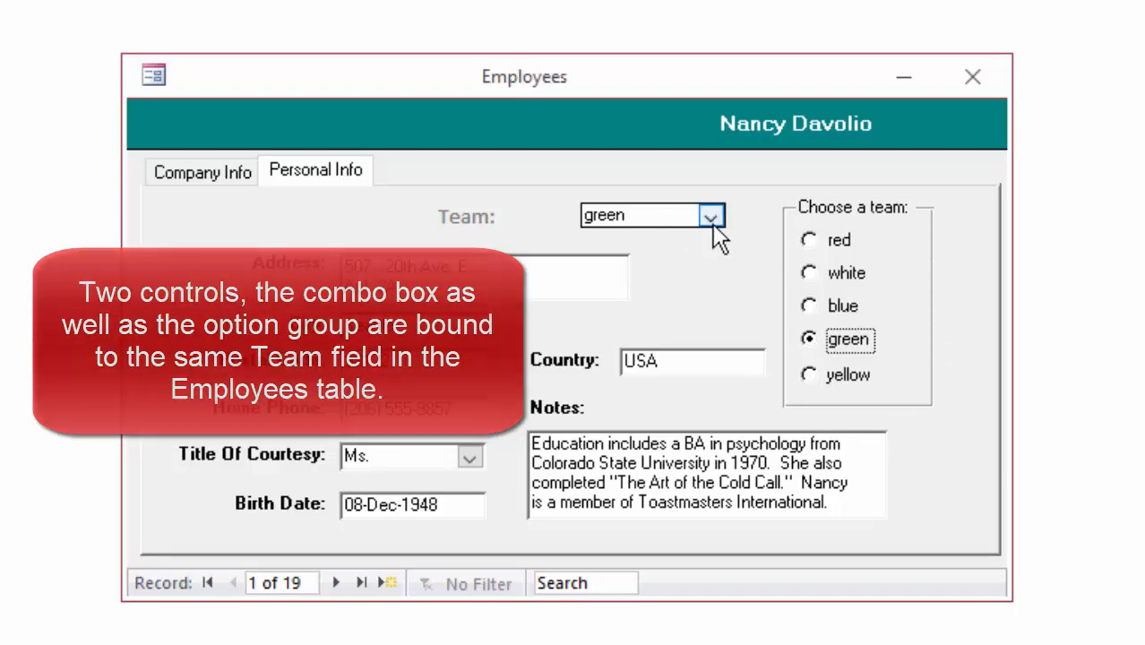
{"action": "left_click", "coordinate": [709, 215]}
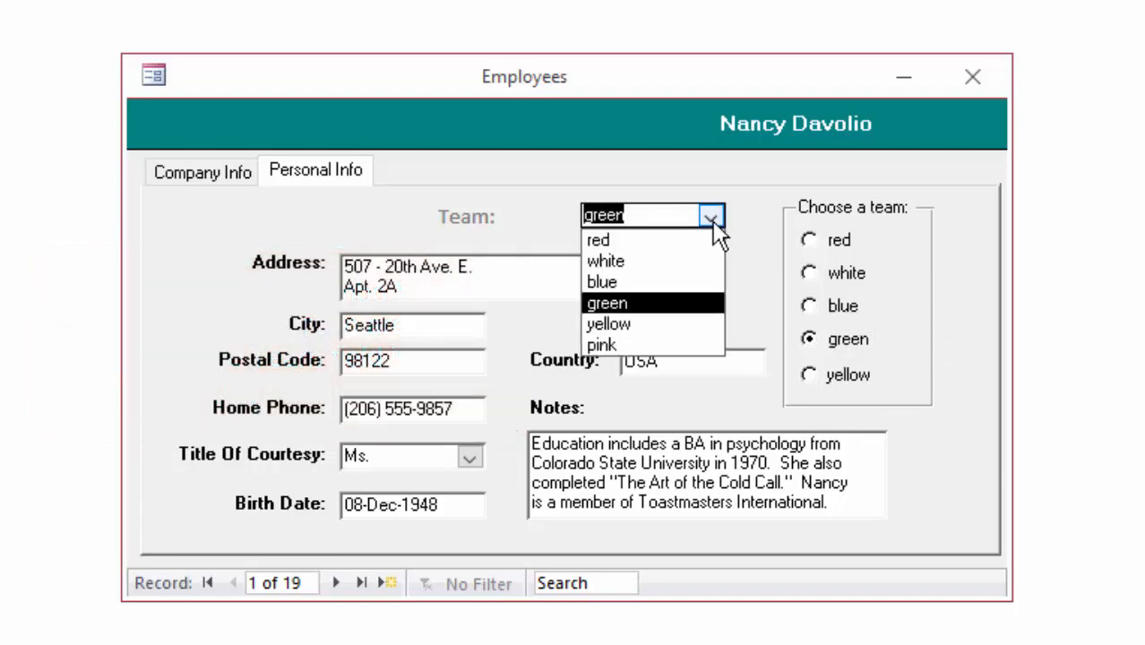
{"action": "mouse_move", "coordinate": [932, 224]}
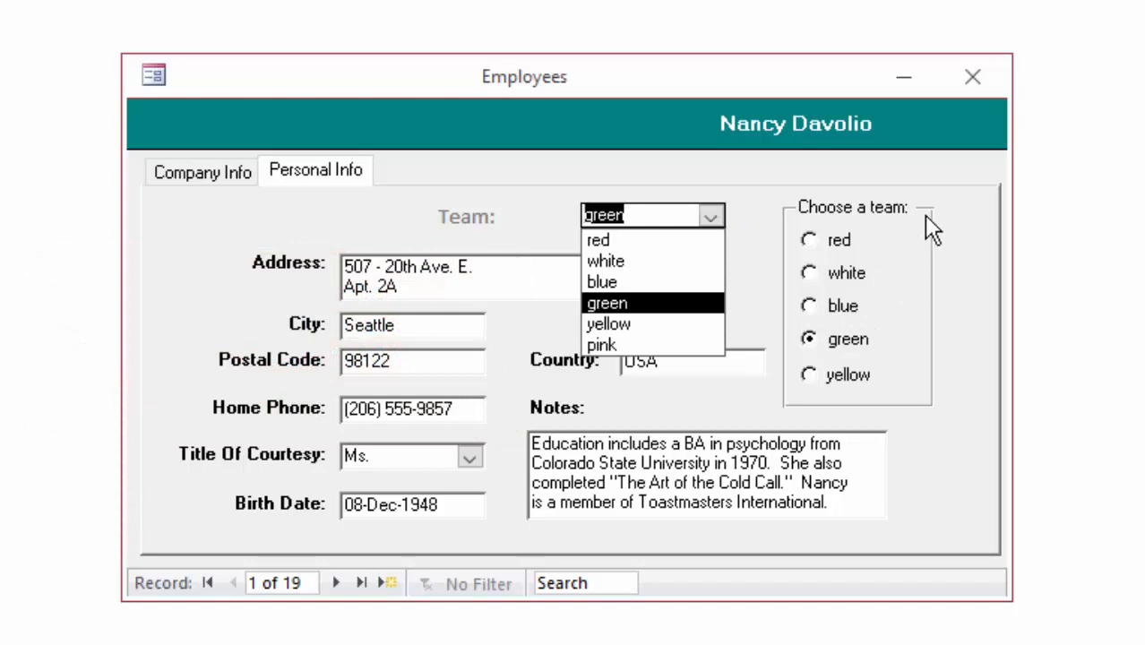
{"action": "mouse_move", "coordinate": [935, 226]}
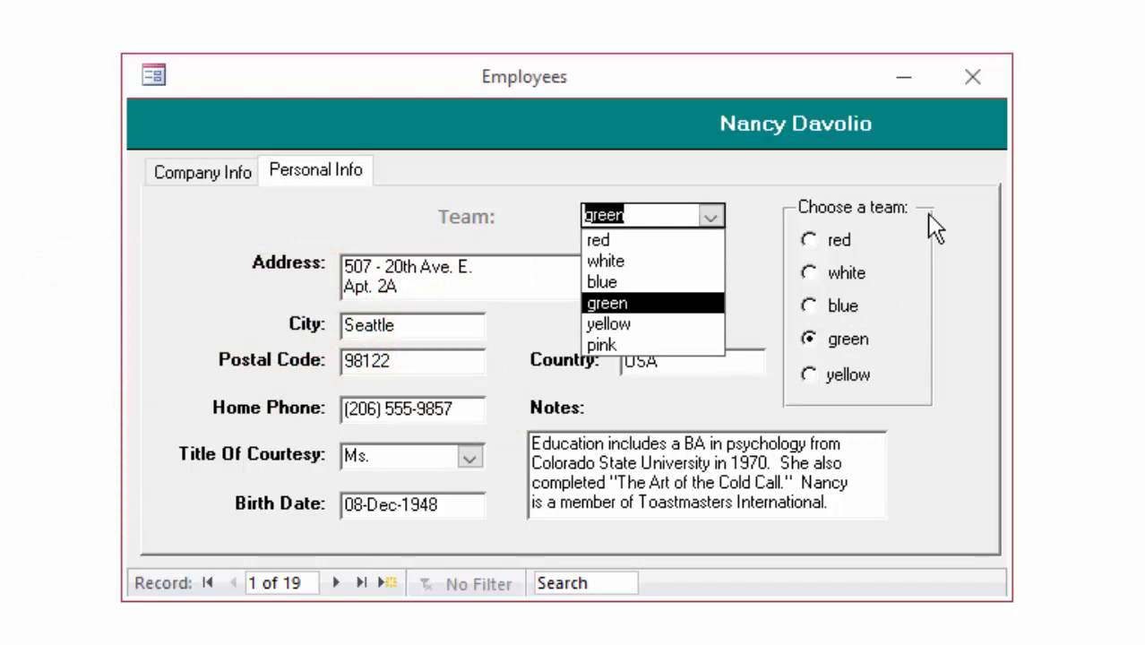